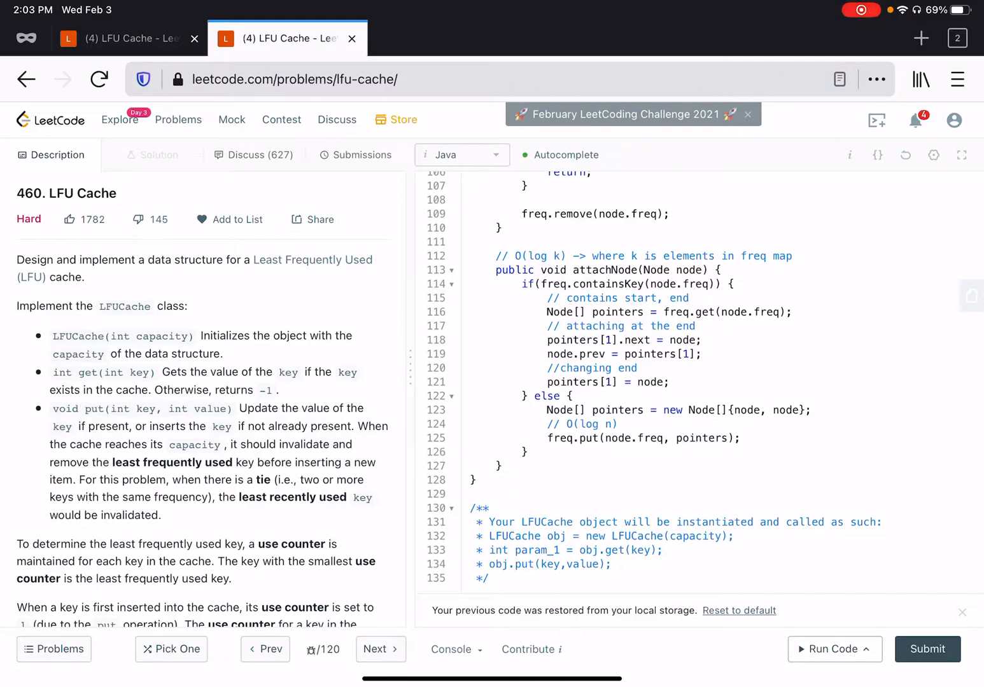
- Scroll through the LFU Cache Java class to review the existing fields and methods
scroll(up, 3)
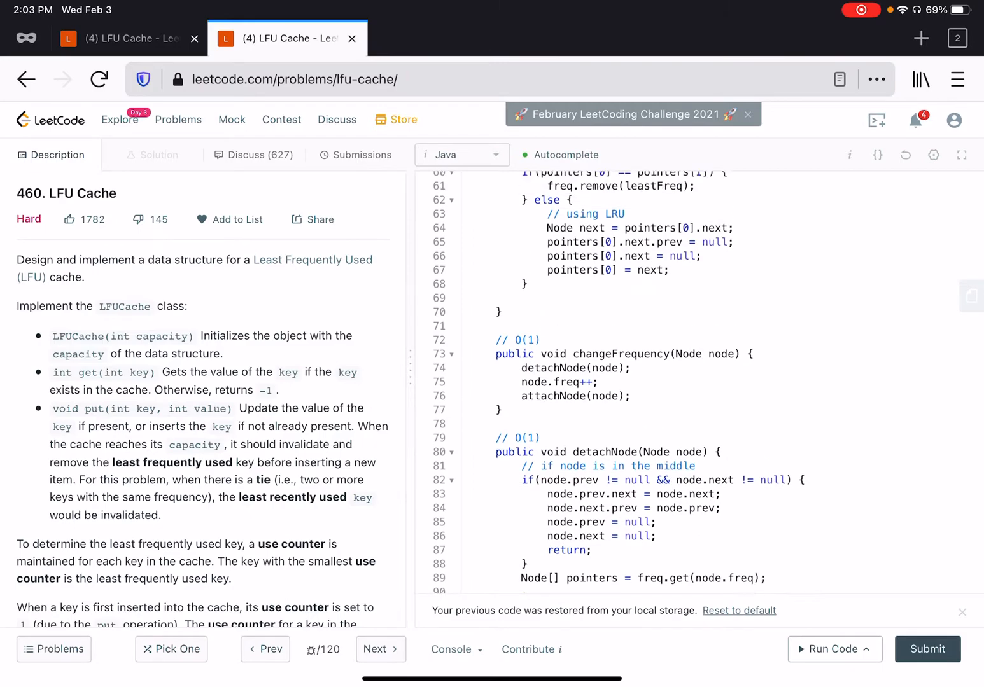
scroll(up, 3)
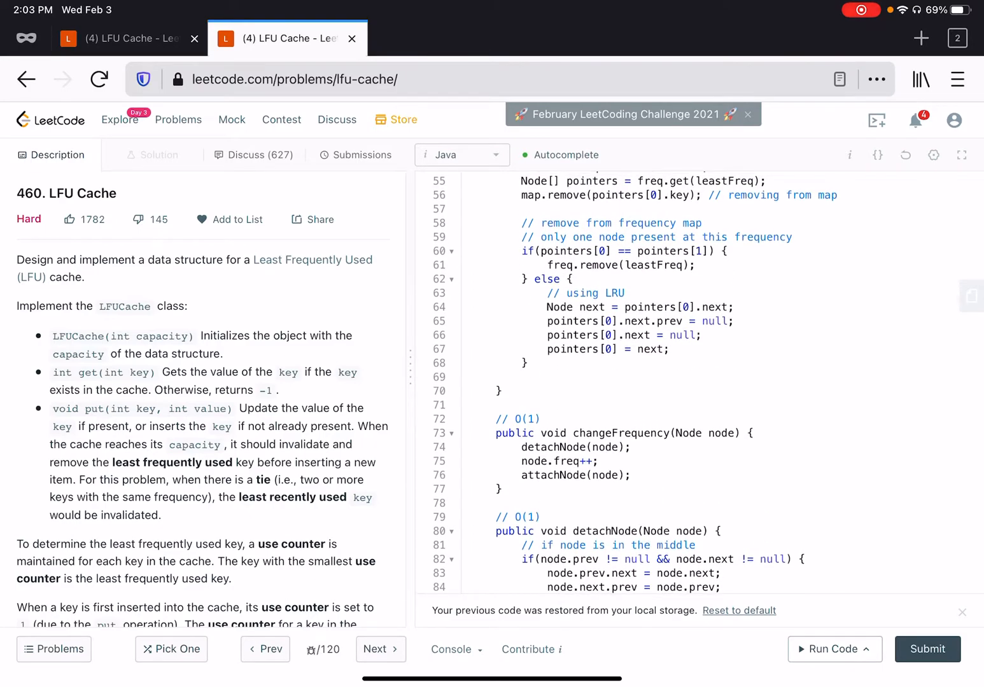
scroll(up, 3)
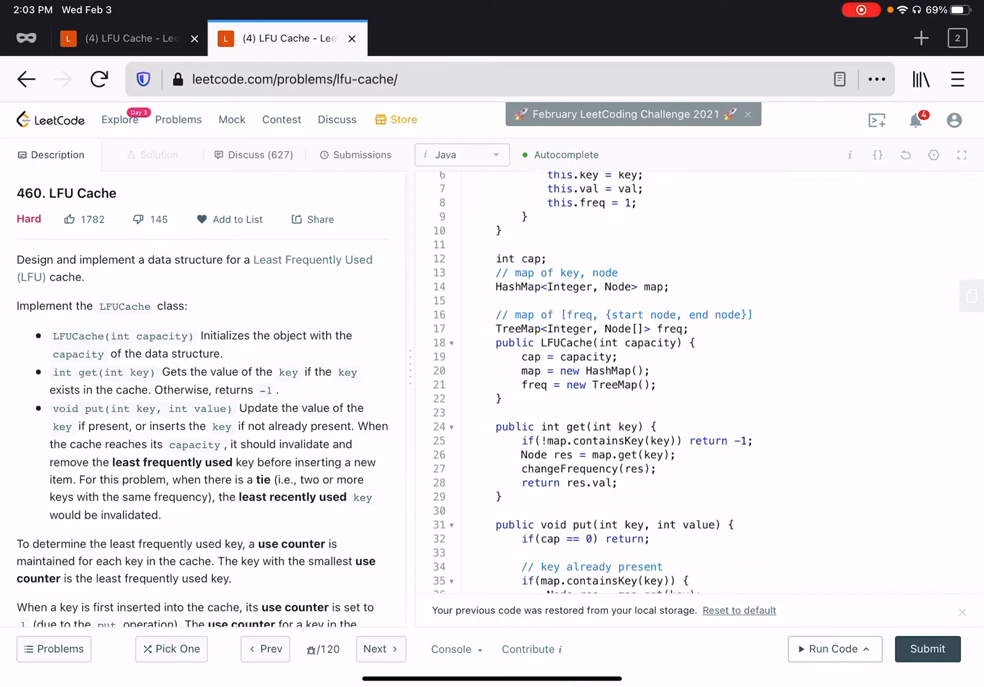
scroll(down, 3)
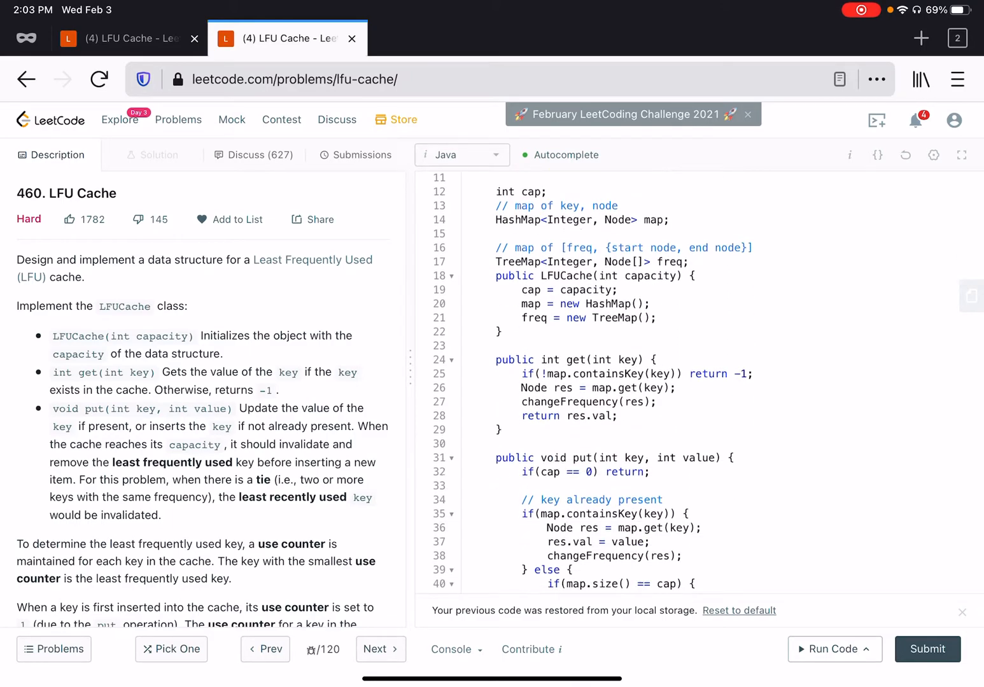
scroll(up, 3)
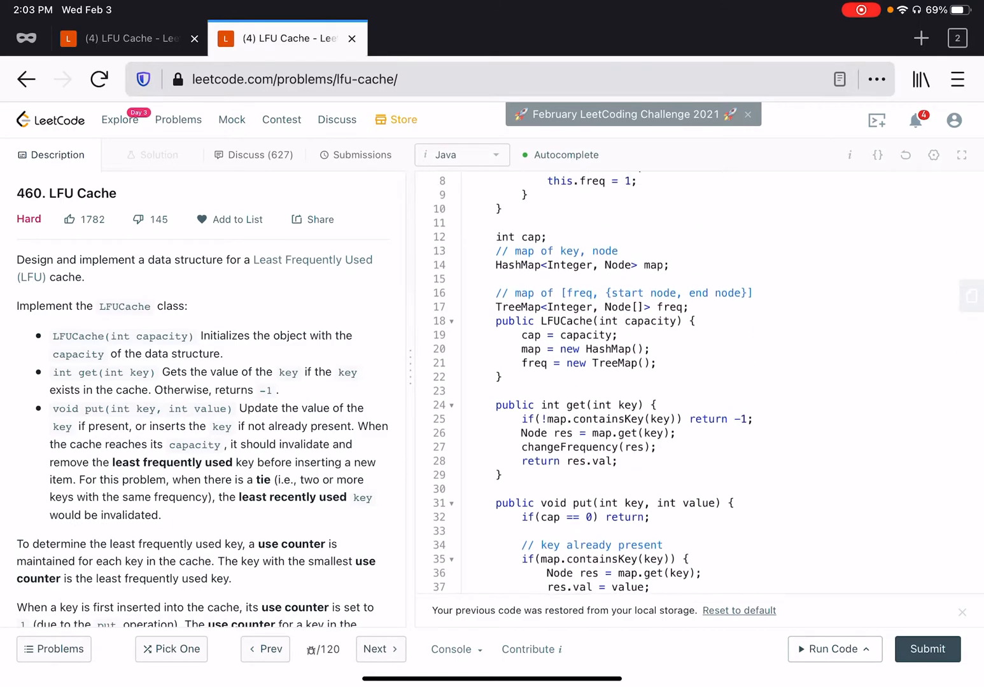
scroll(up, 3)
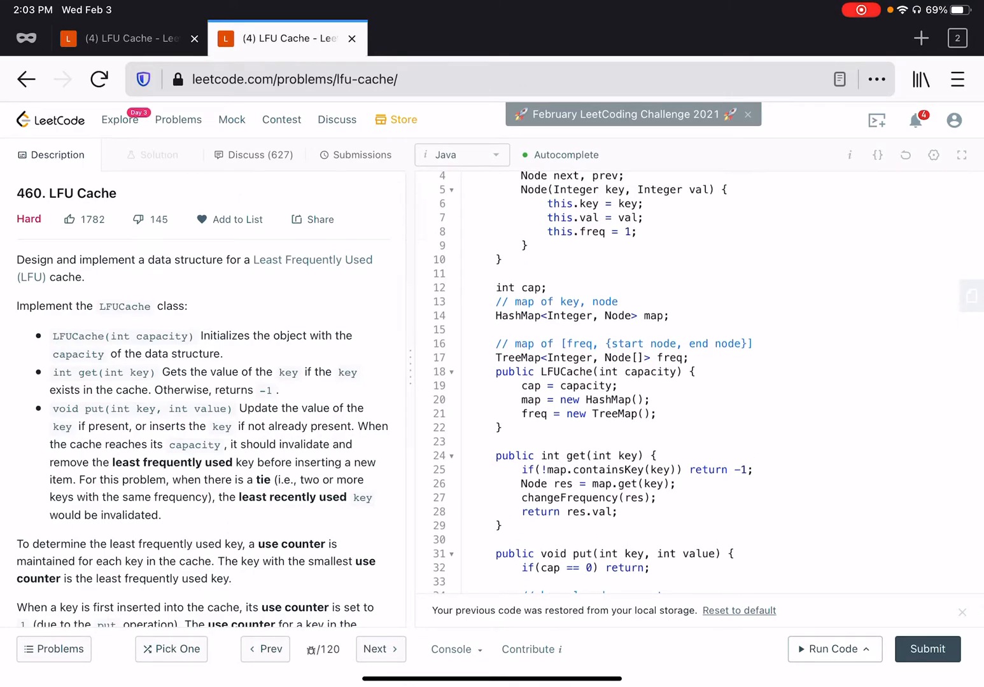
scroll(up, 3)
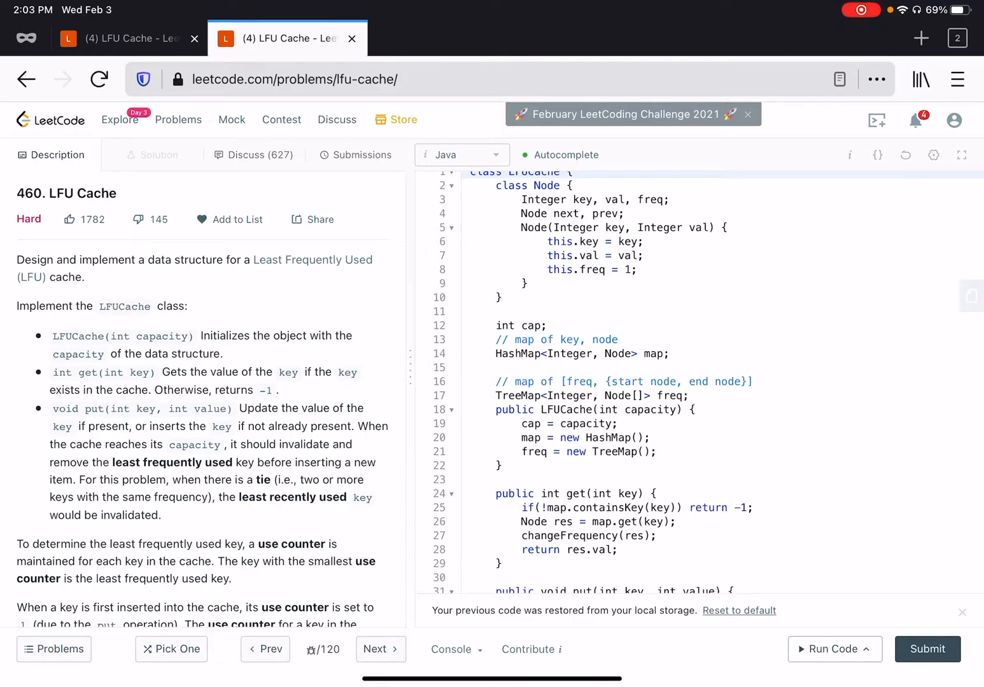
scroll(down, 3)
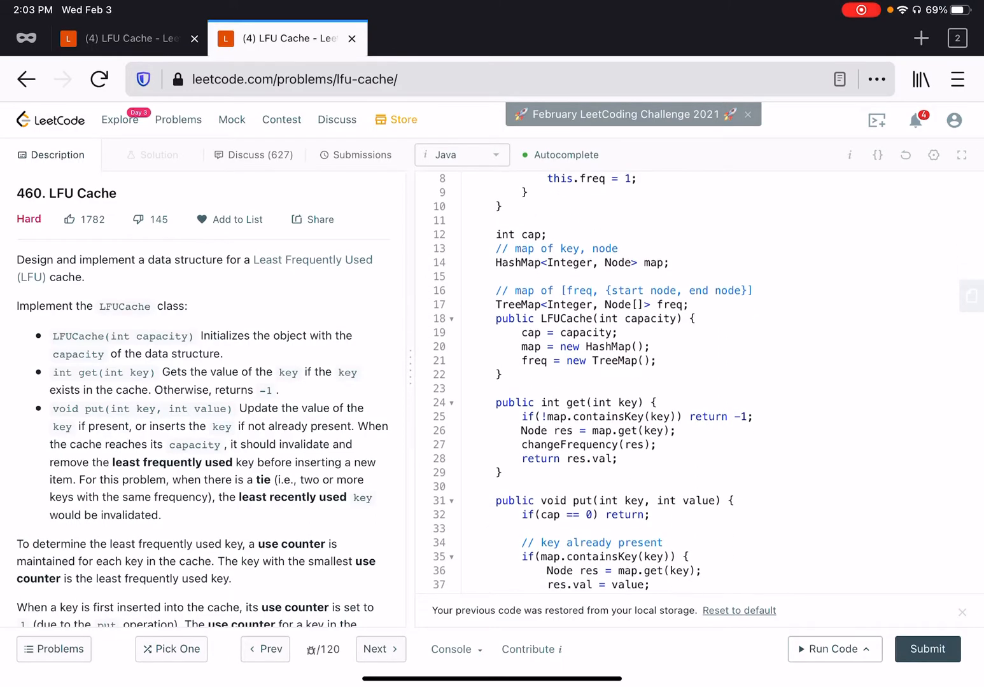
scroll(up, 3)
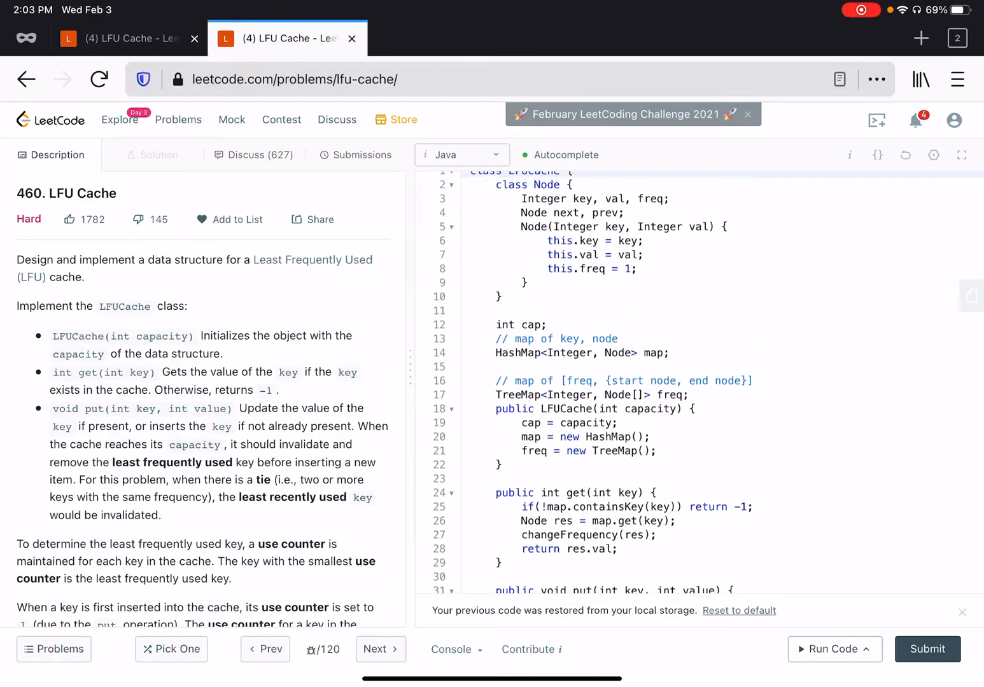
scroll(up, 3)
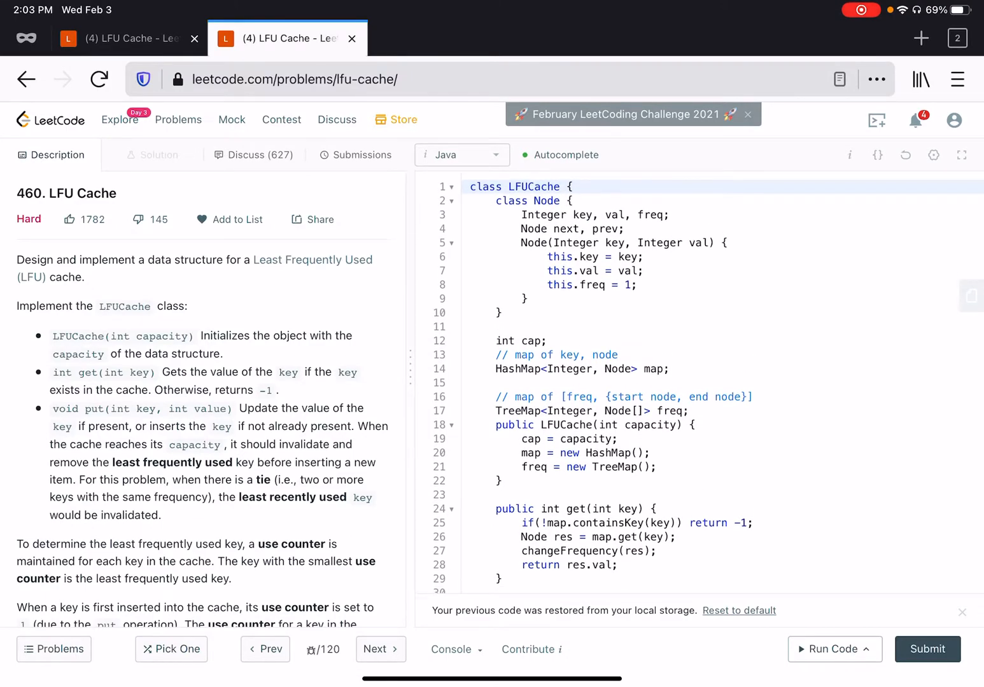
scroll(down, 3)
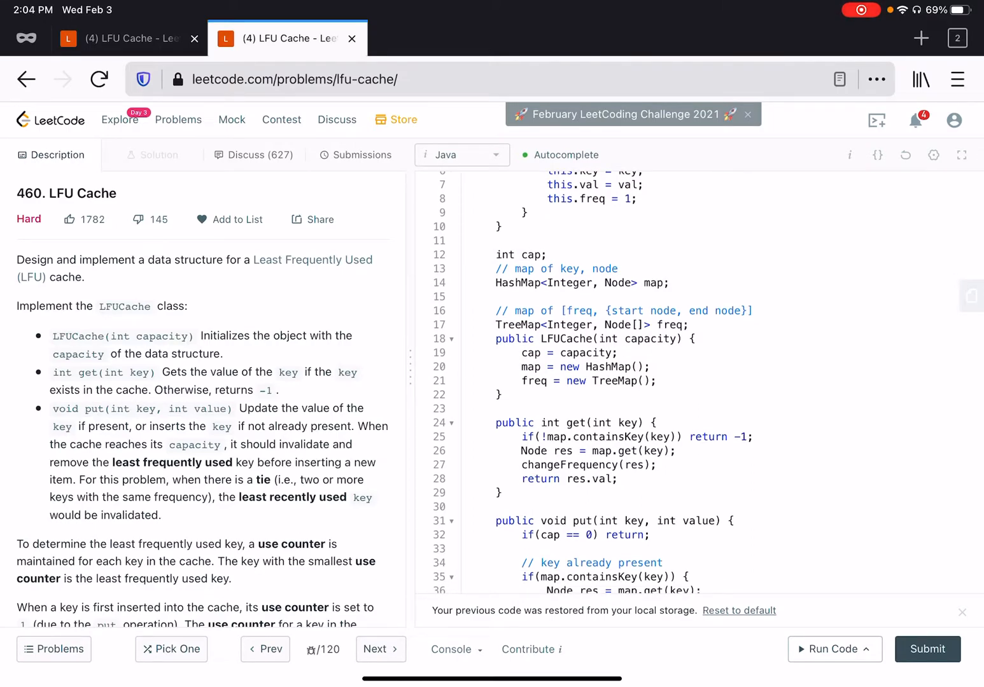
scroll(down, 3)
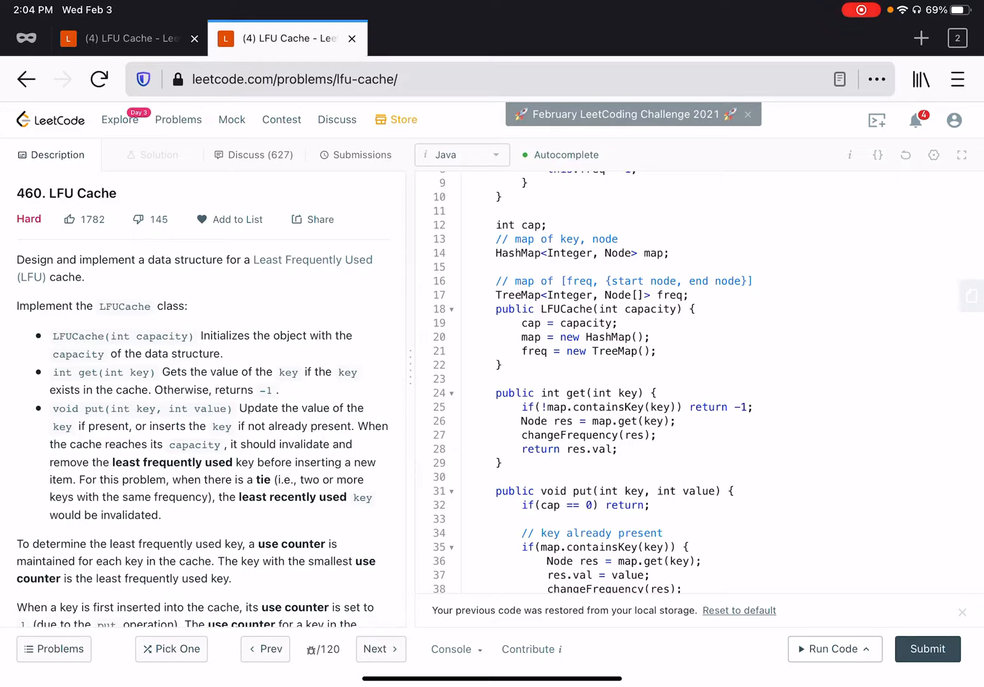
scroll(down, 3)
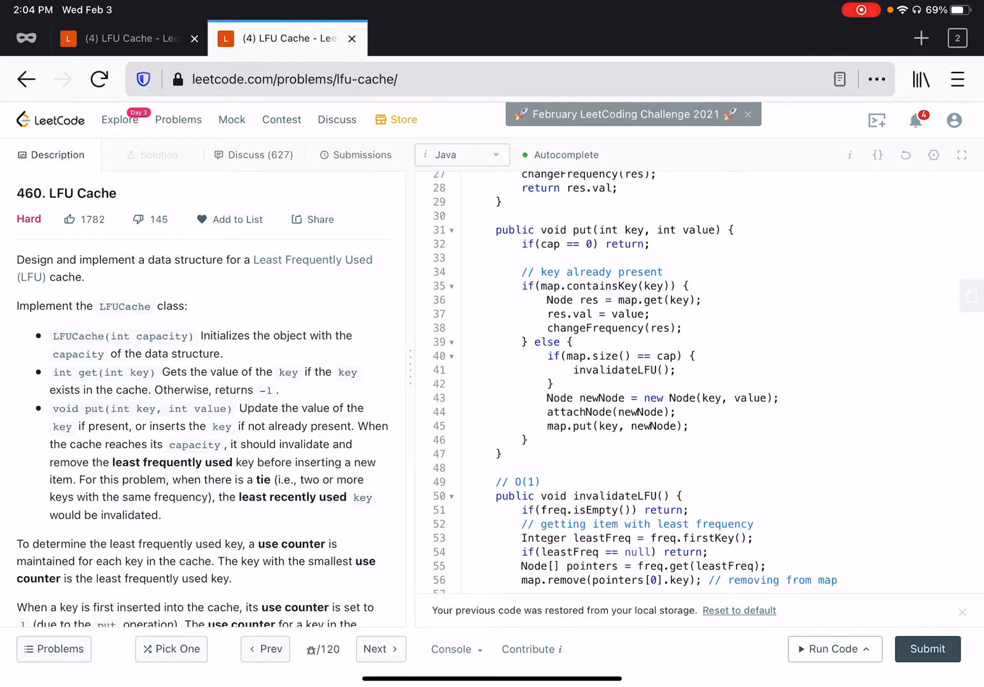
scroll(down, 3)
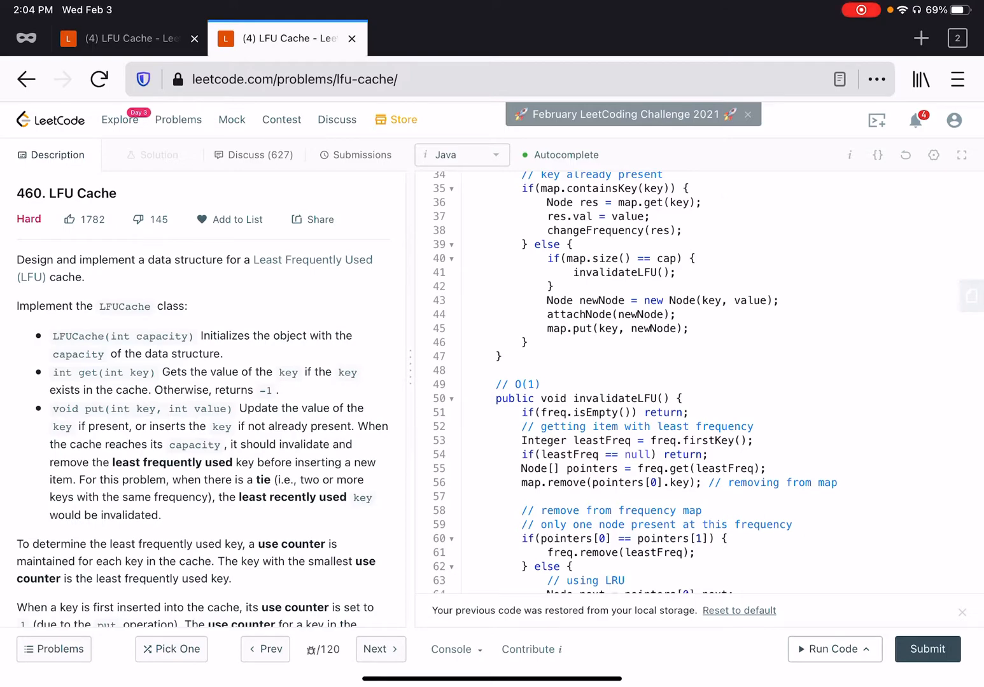
scroll(up, 3)
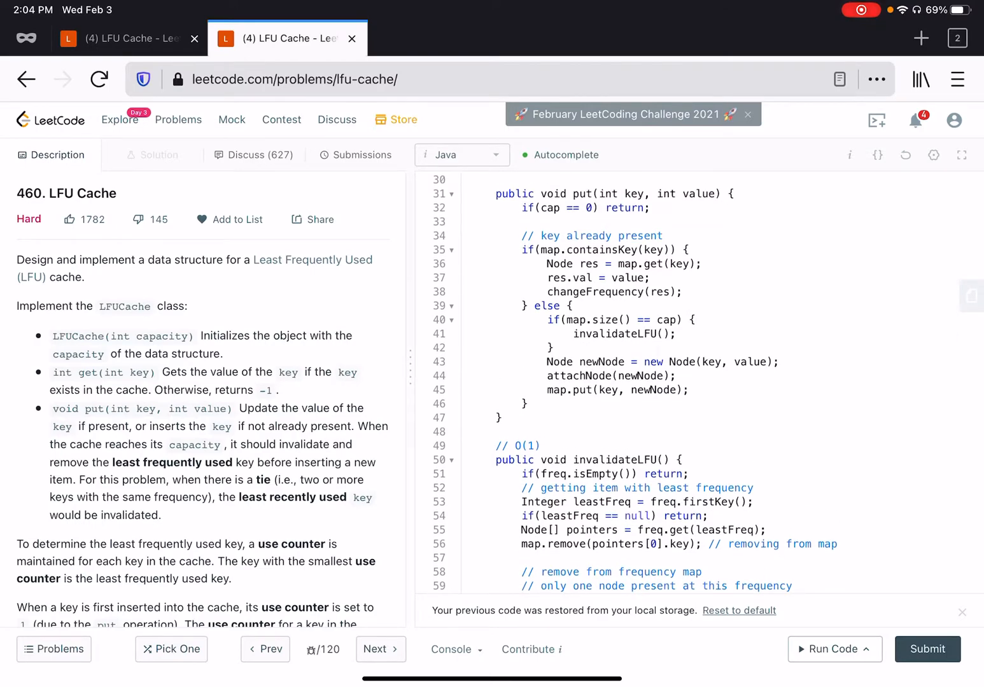
scroll(up, 3)
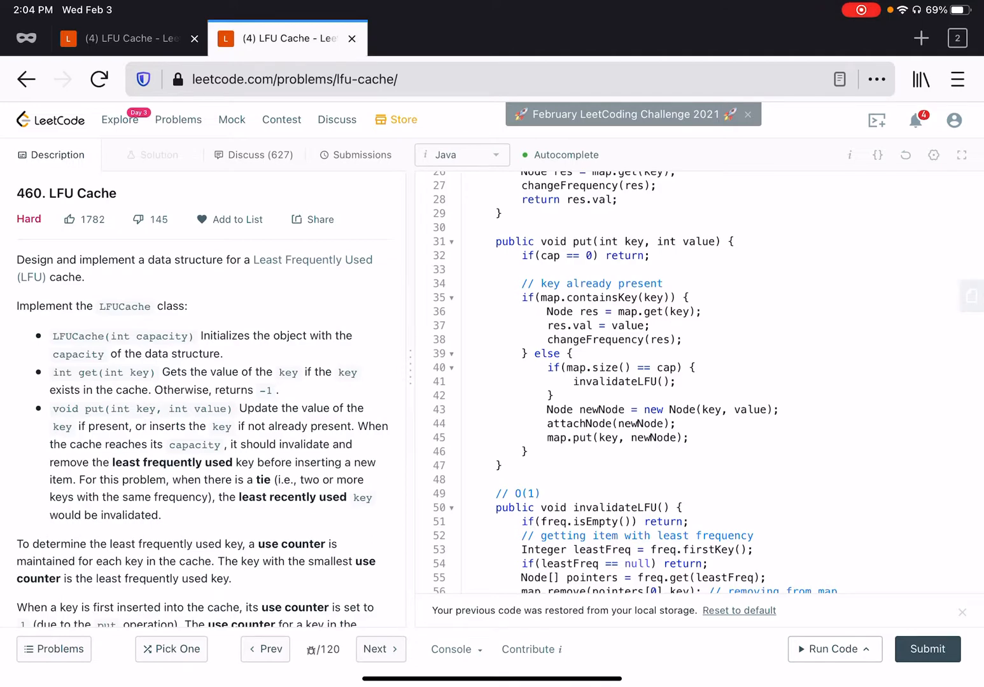
scroll(down, 3)
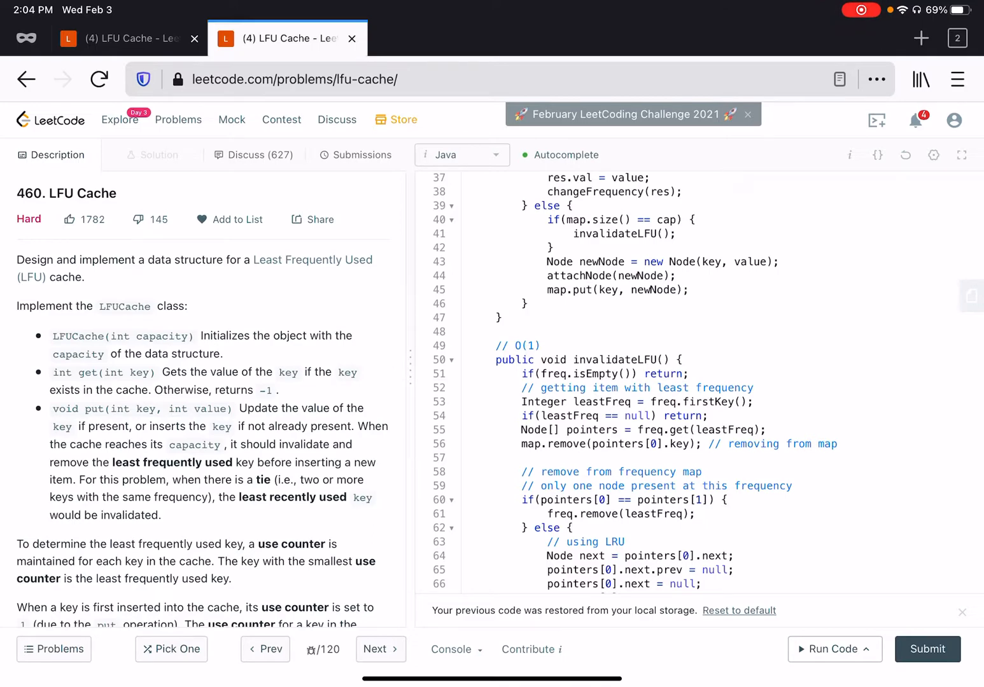
scroll(down, 3)
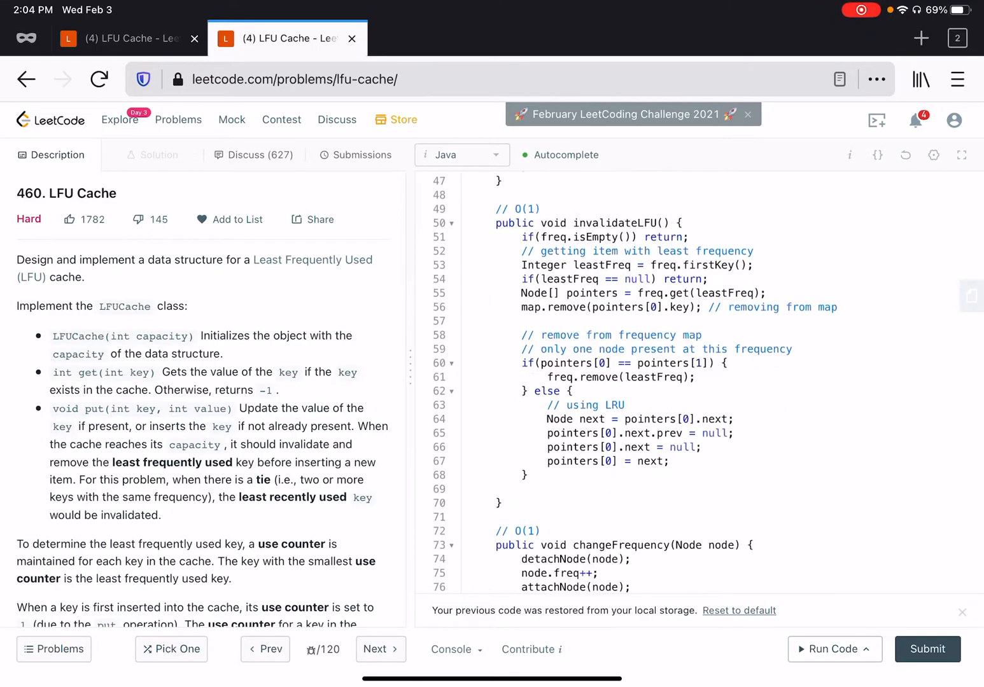
scroll(down, 3)
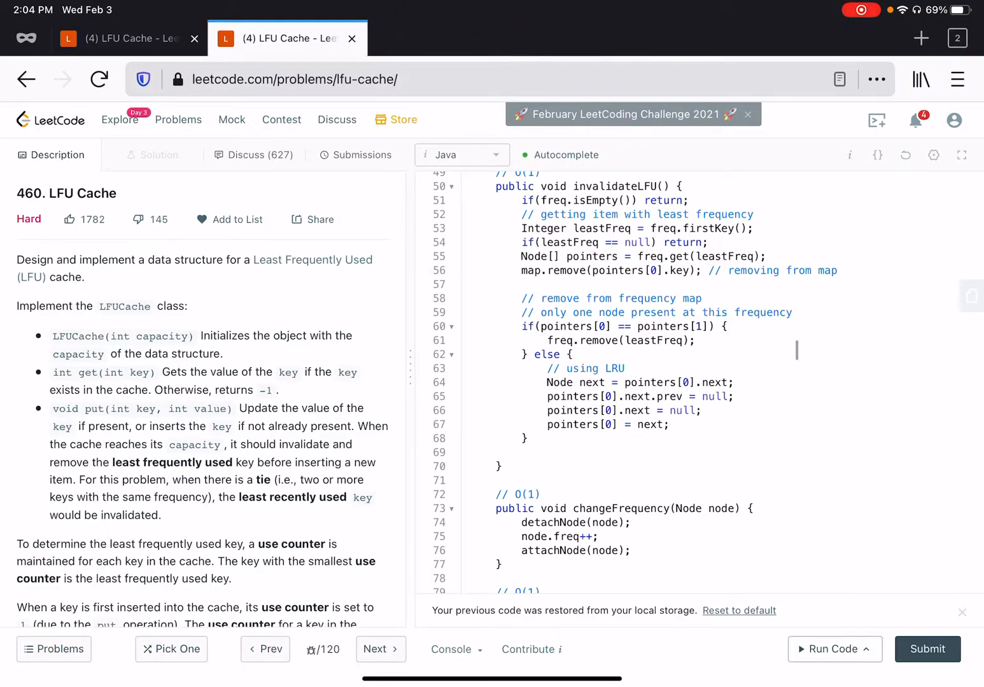
scroll(down, 3)
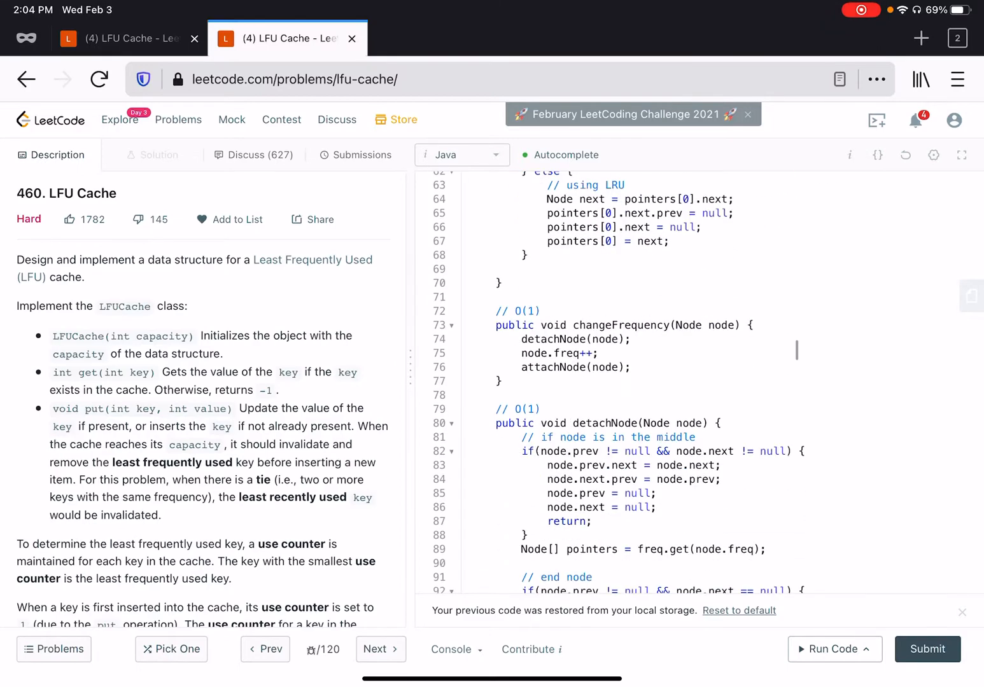
scroll(down, 3)
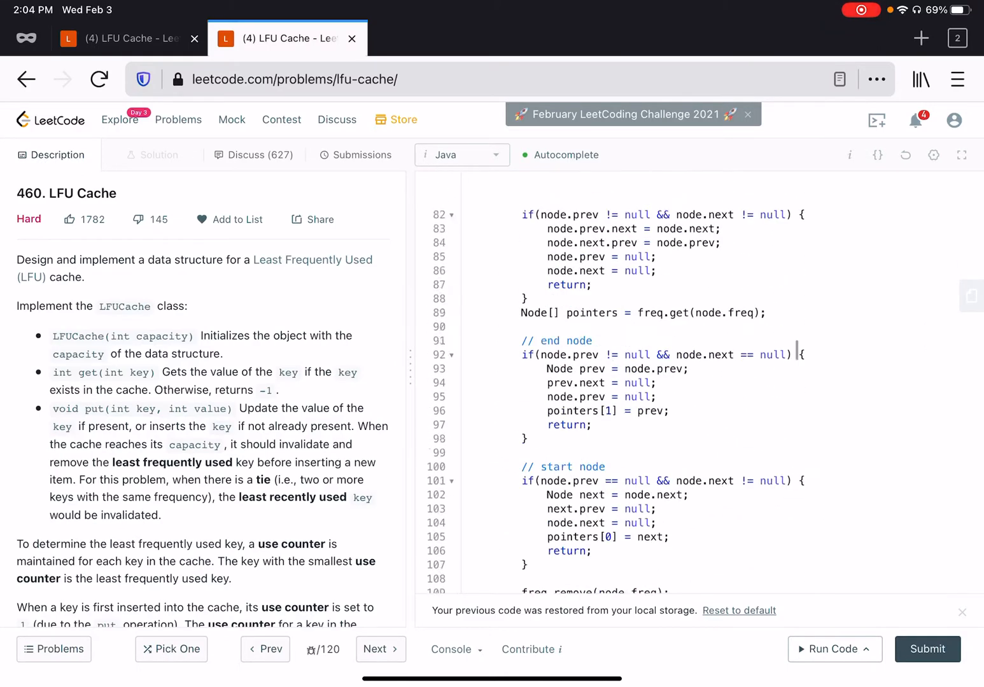
scroll(up, 3)
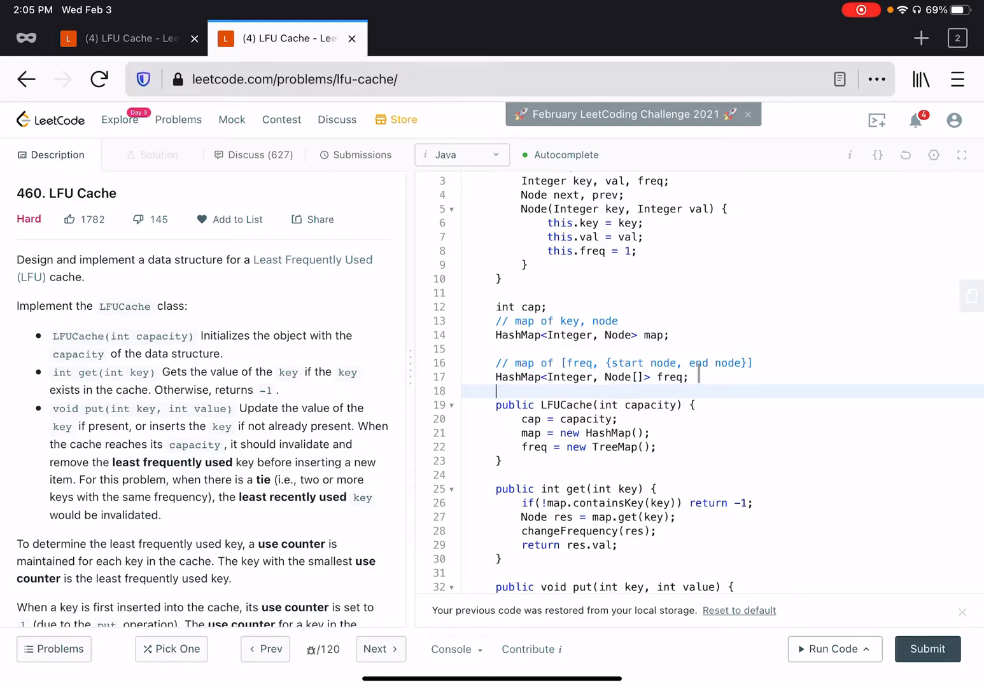
- Declare the field 'int leastFreq = 1' below the freq HashMap
text(int least)
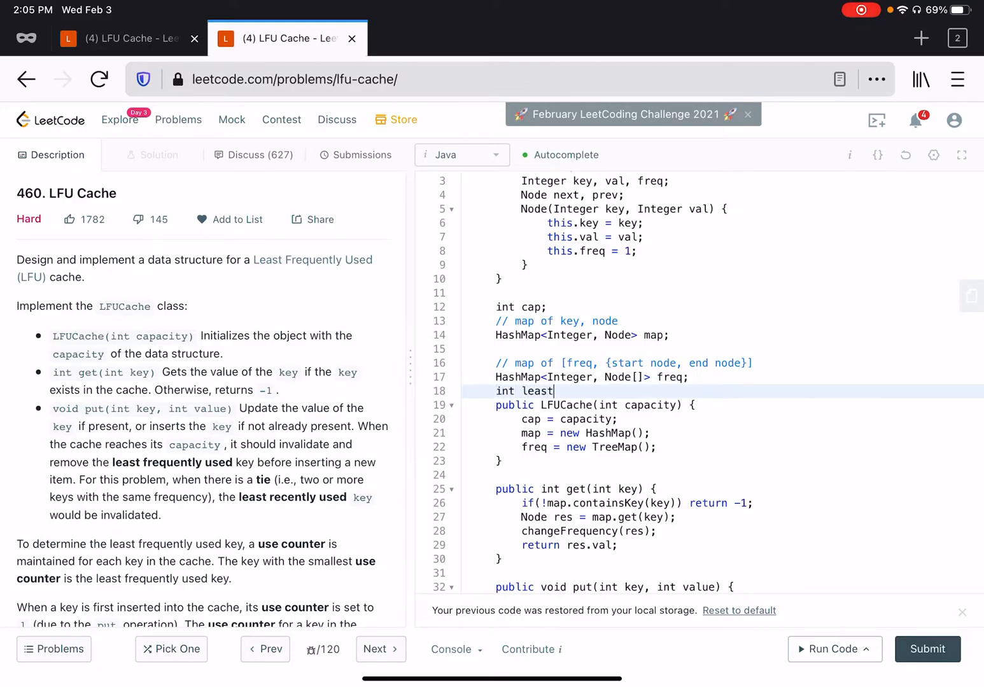
text(Freq =)
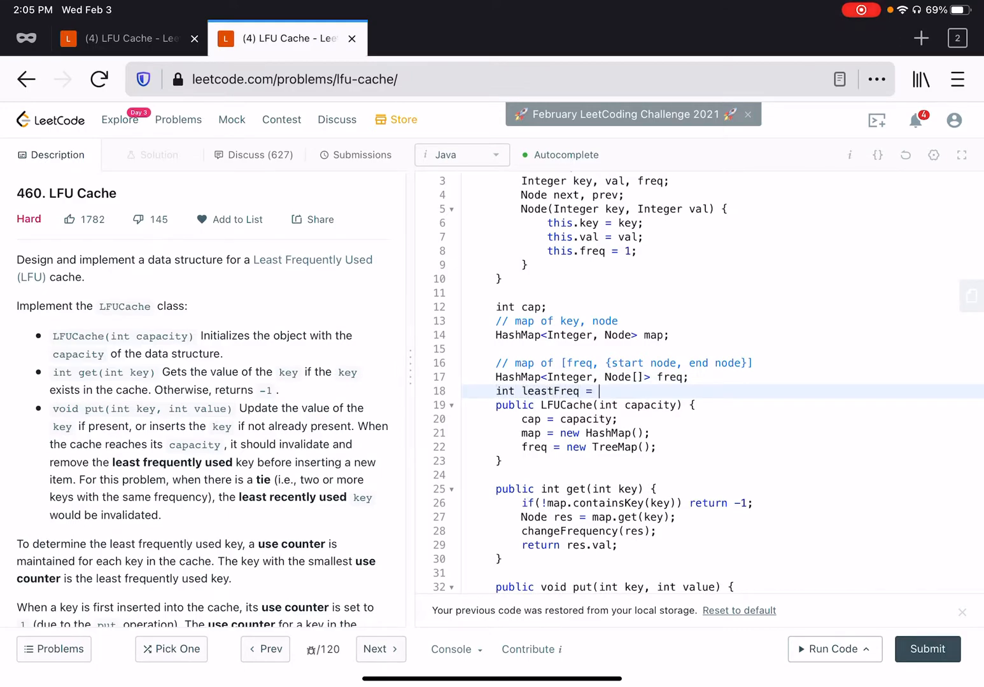
text(1;)
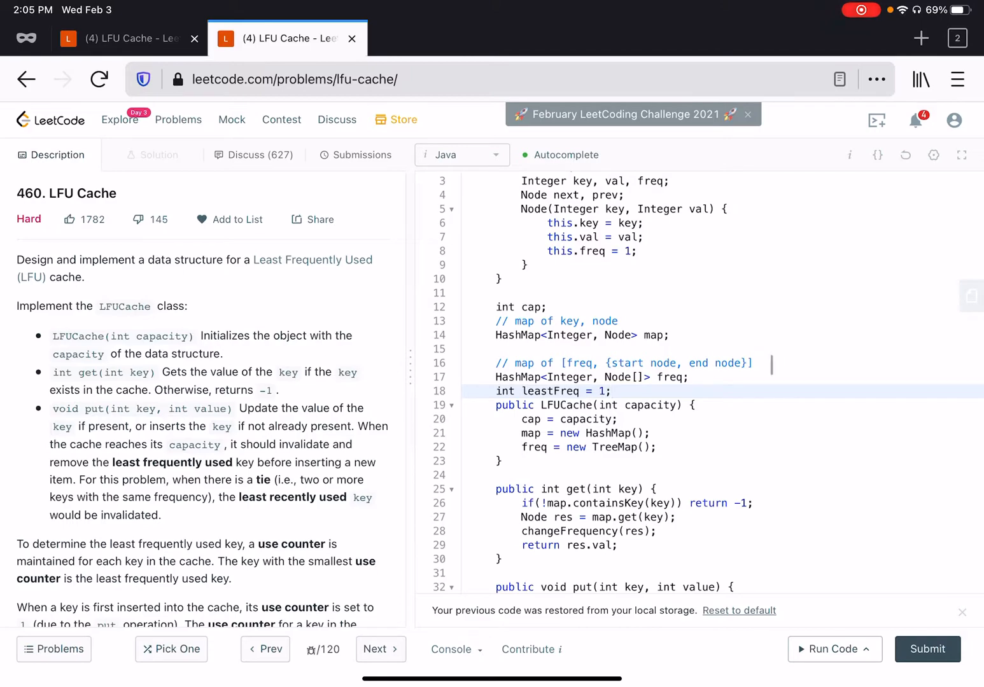
- In put's new-key branch, add 'leastFreq = 1;' after attachNode(newNode)
scroll(down, 3)
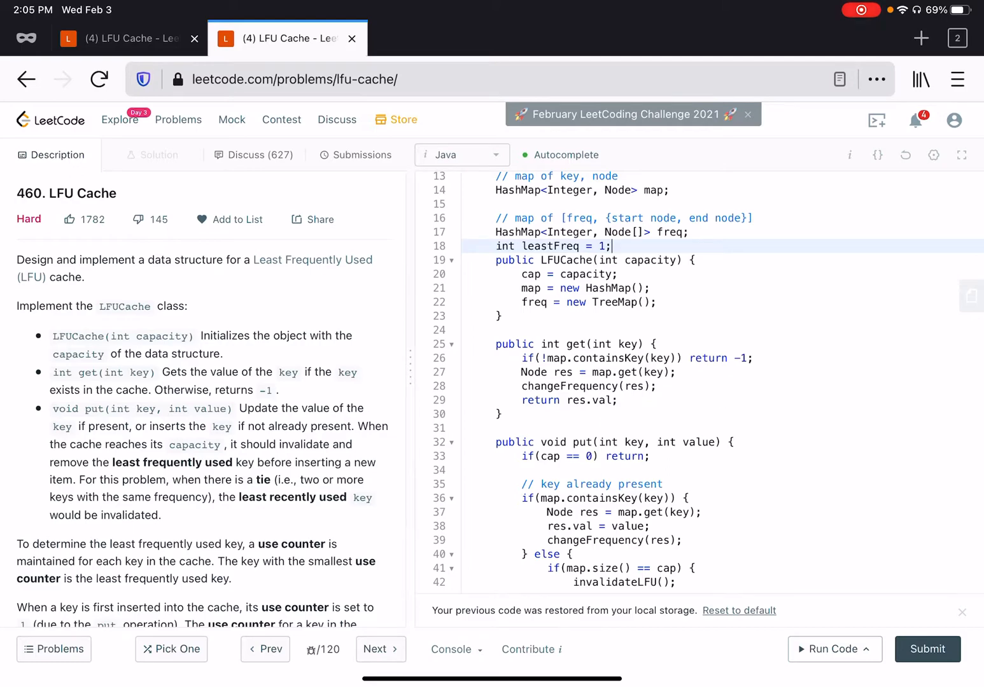
scroll(down, 3)
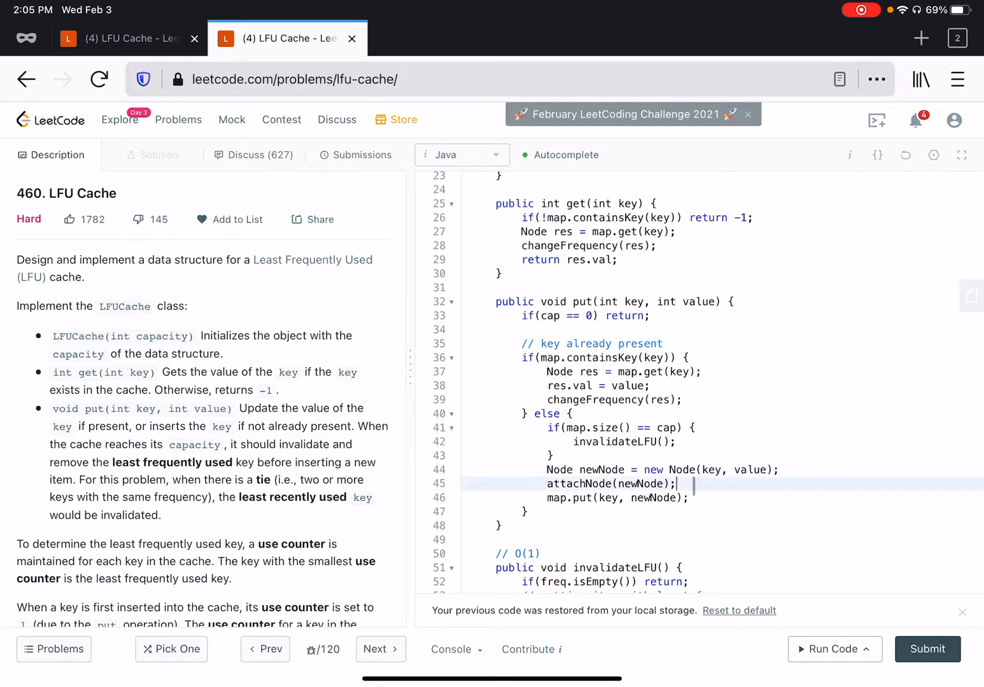
text(least)
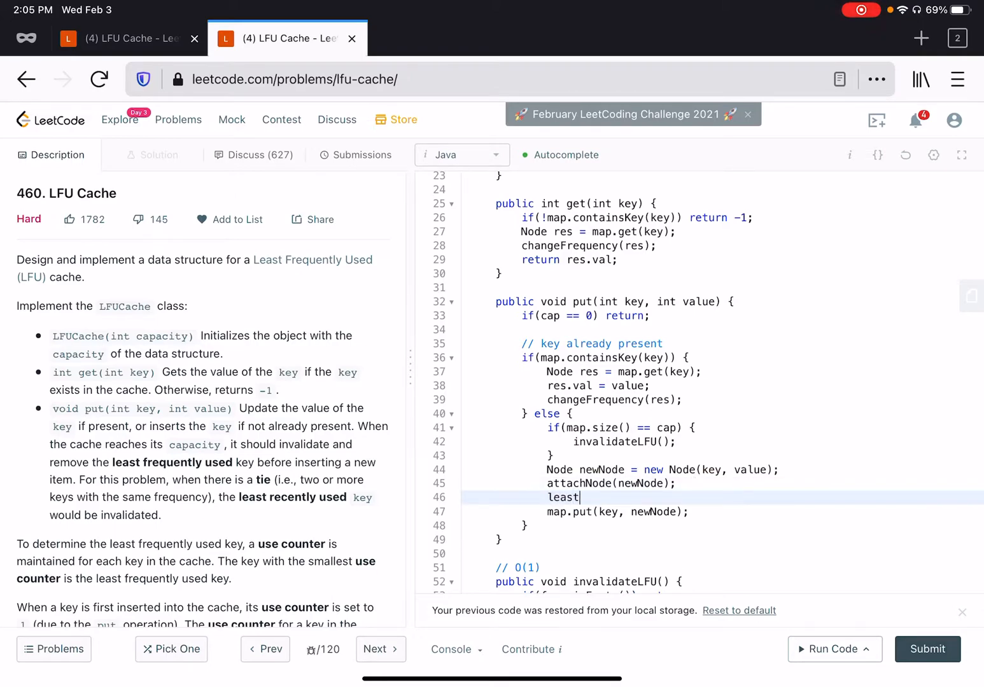
text(Fr)
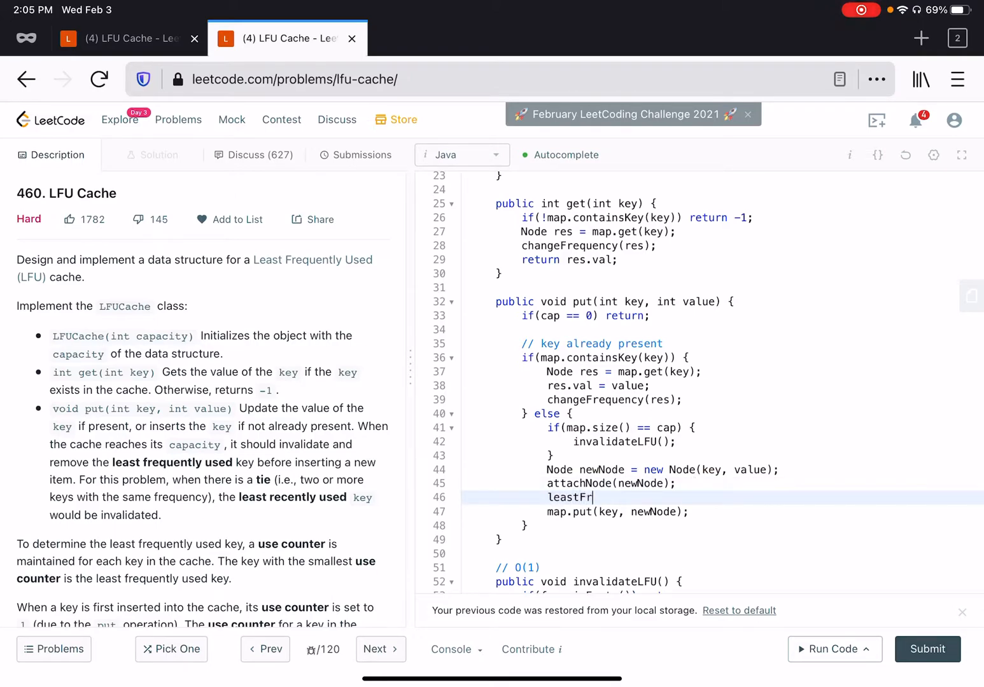
text(eq = 1;)
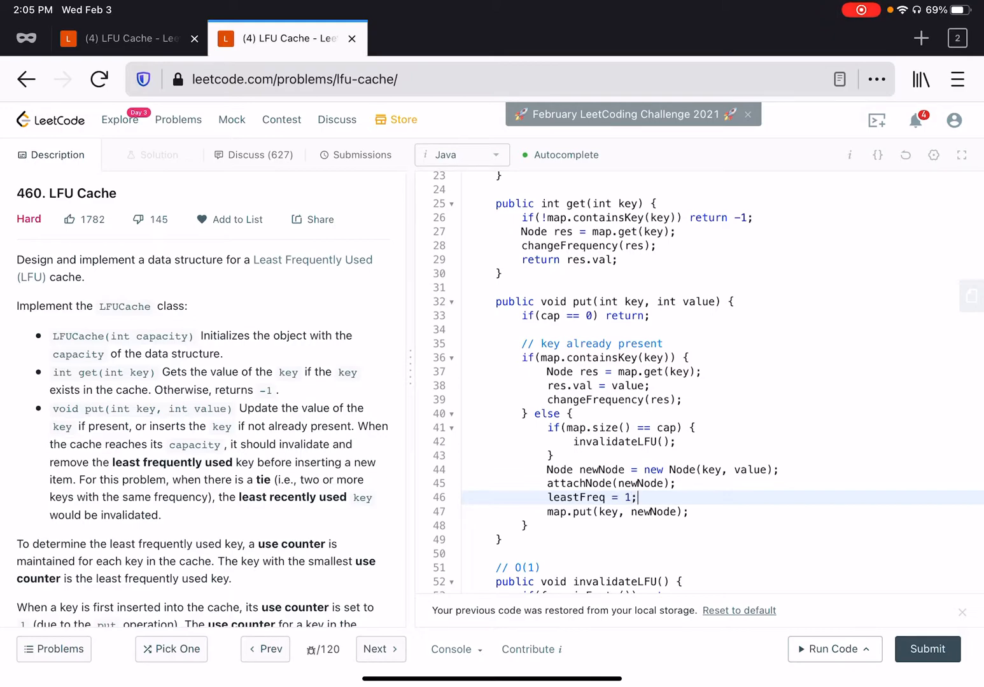
scroll(down, 3)
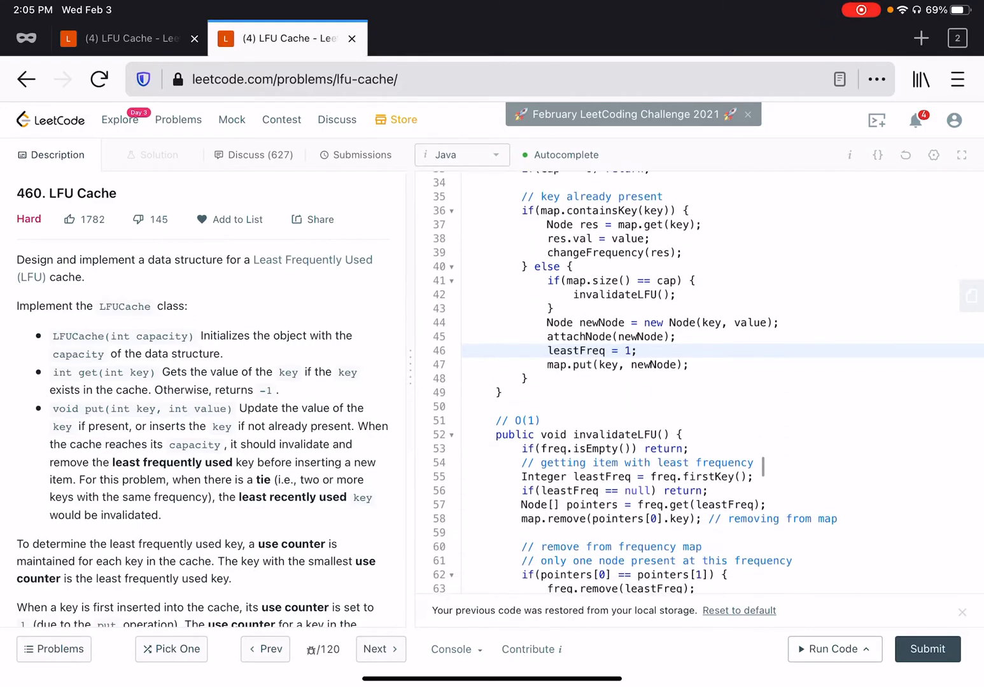
scroll(down, 3)
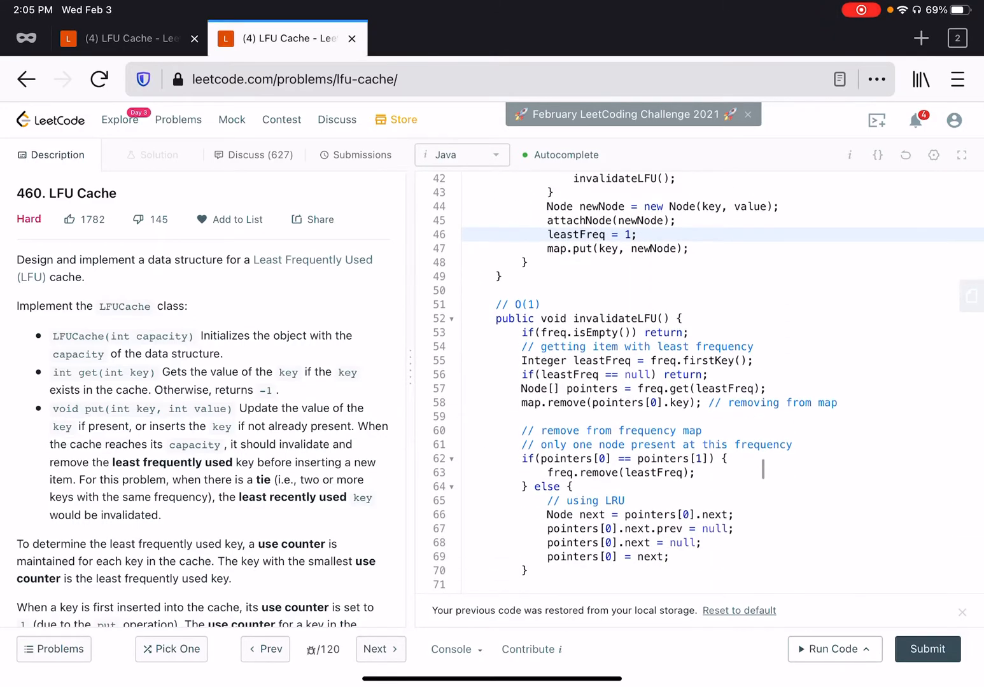
scroll(down, 3)
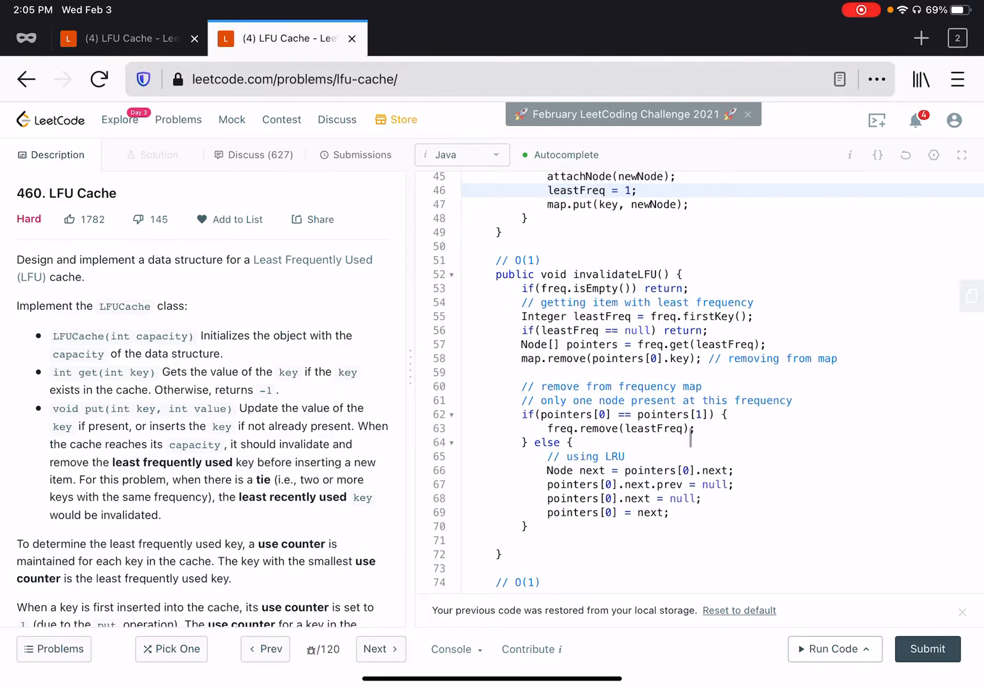
scroll(down, 3)
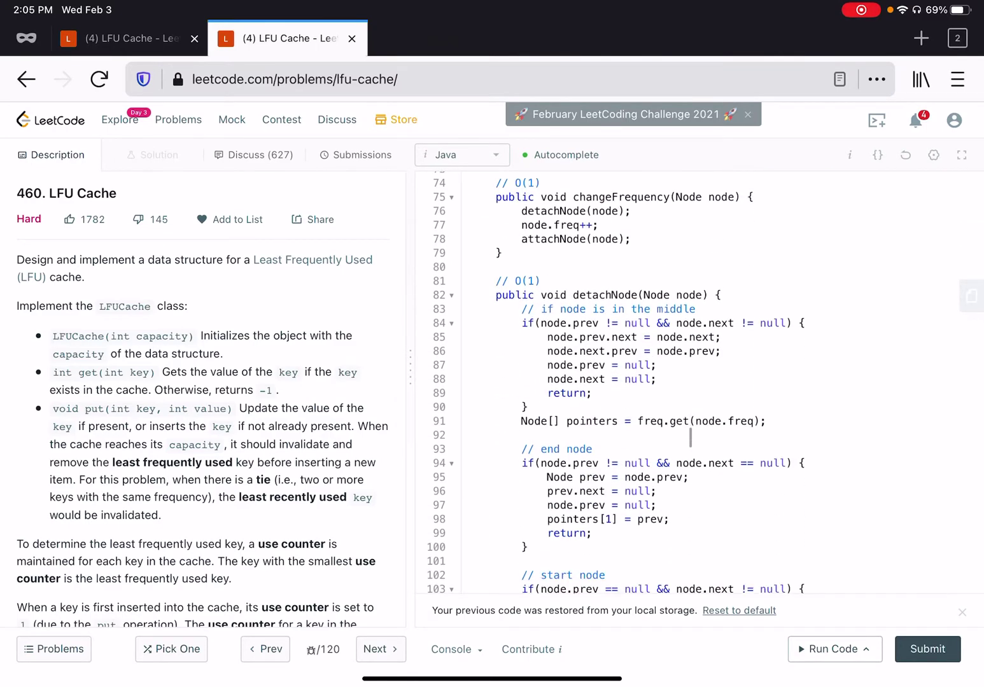
scroll(down, 3)
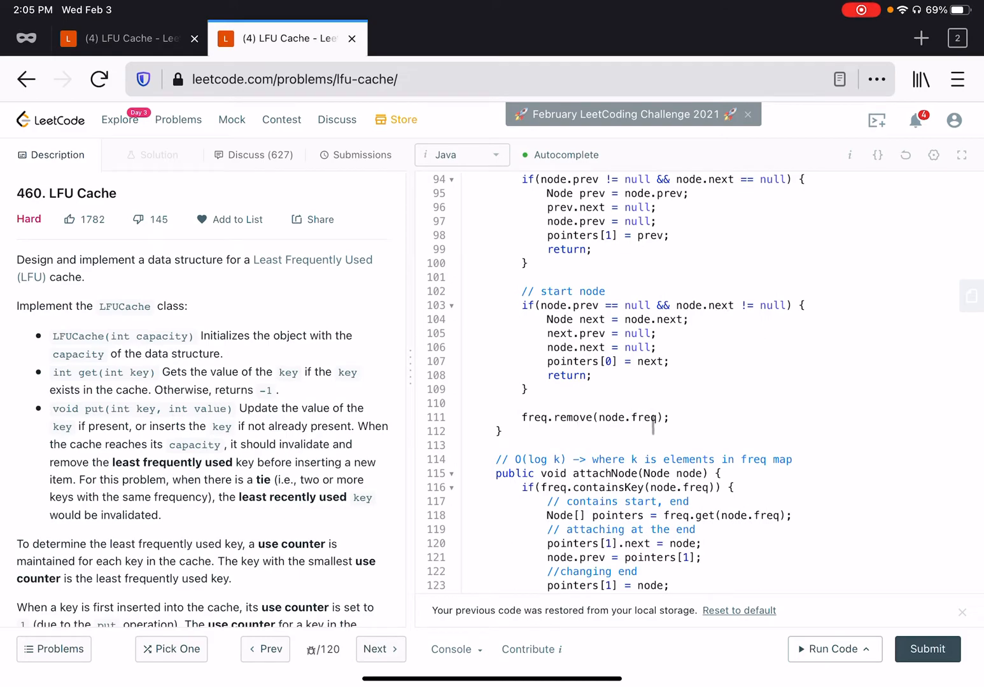
scroll(up, 3)
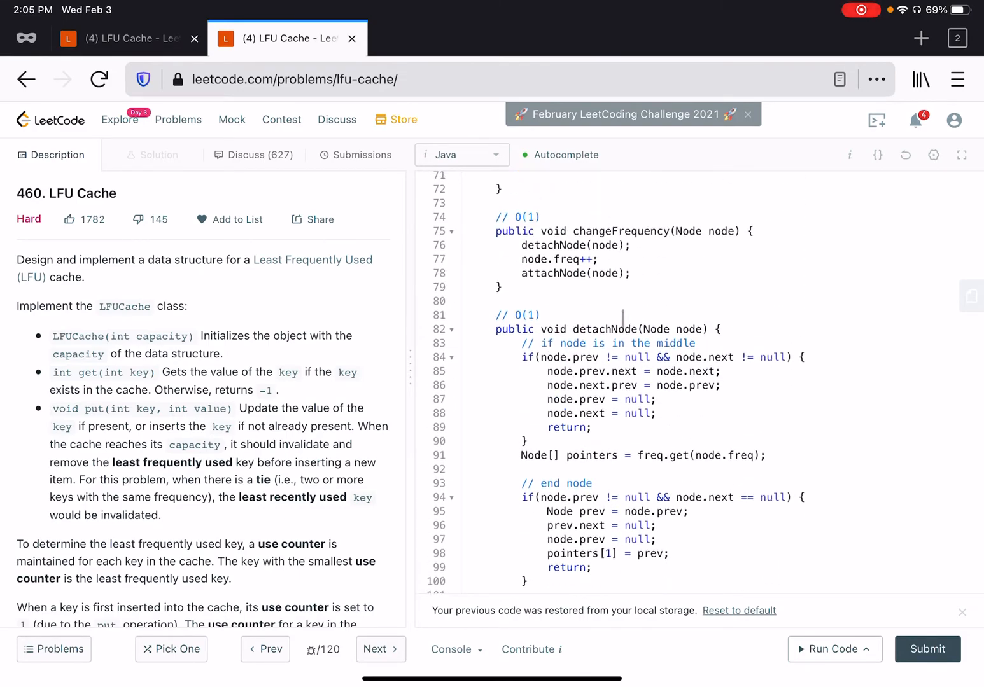
scroll(down, 3)
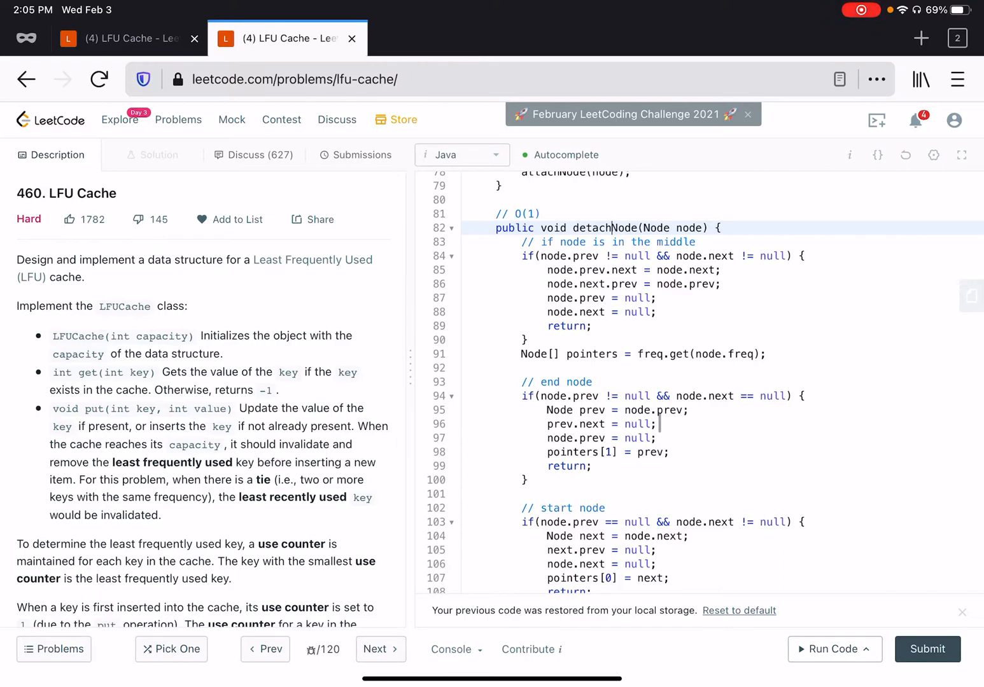
scroll(down, 3)
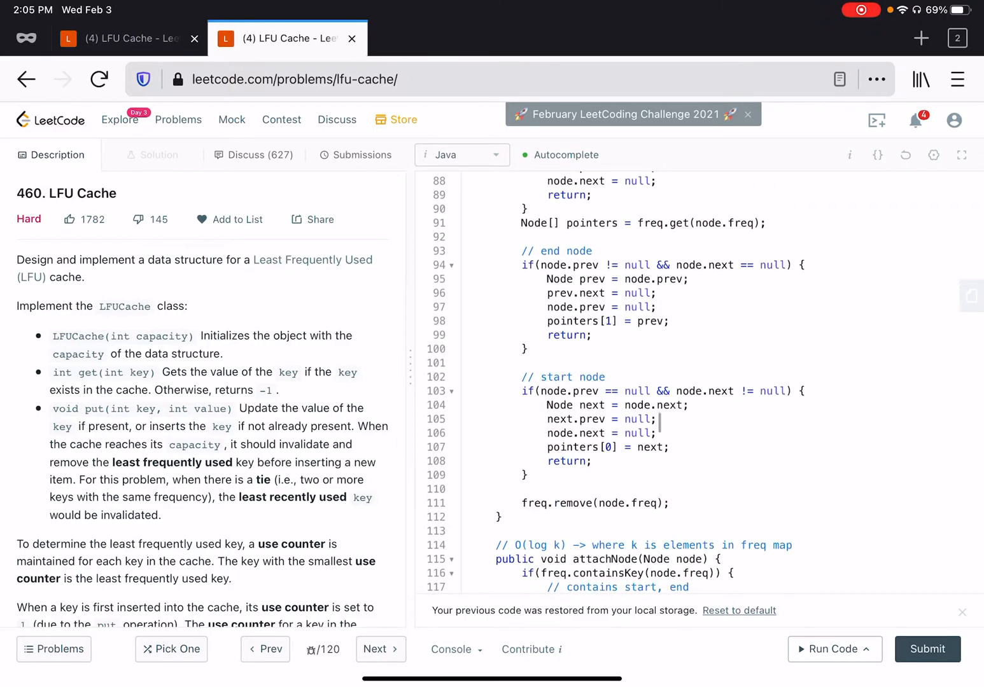
- End detachNode with 'if(leastFreq == node.freq) leastFreq++' after freq.remove(node.freq)
scroll(down, 3)
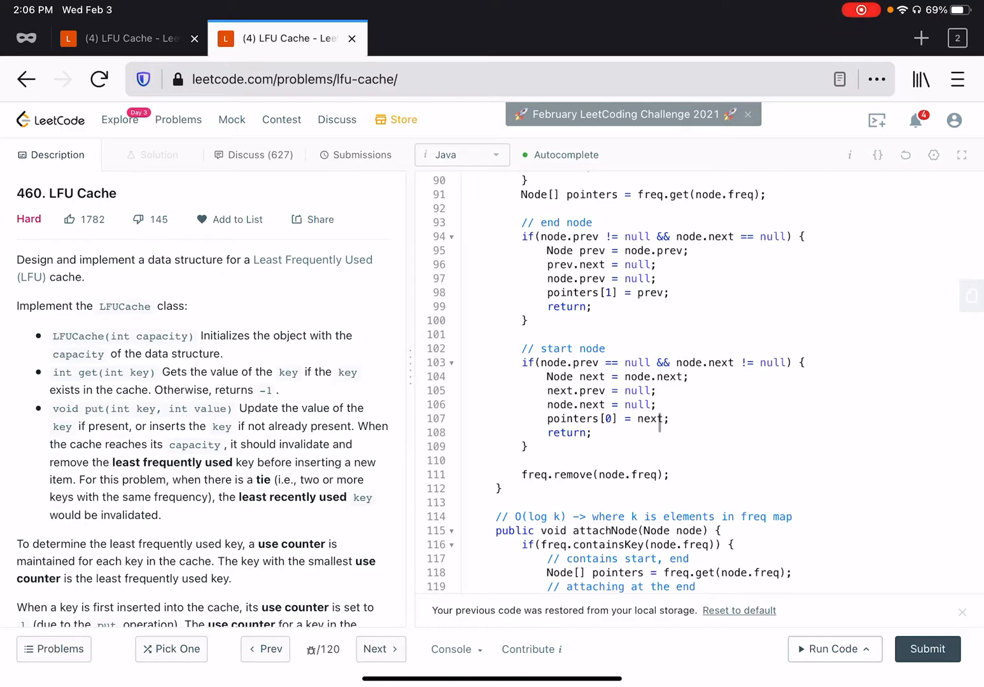
scroll(down, 3)
text(if(le)
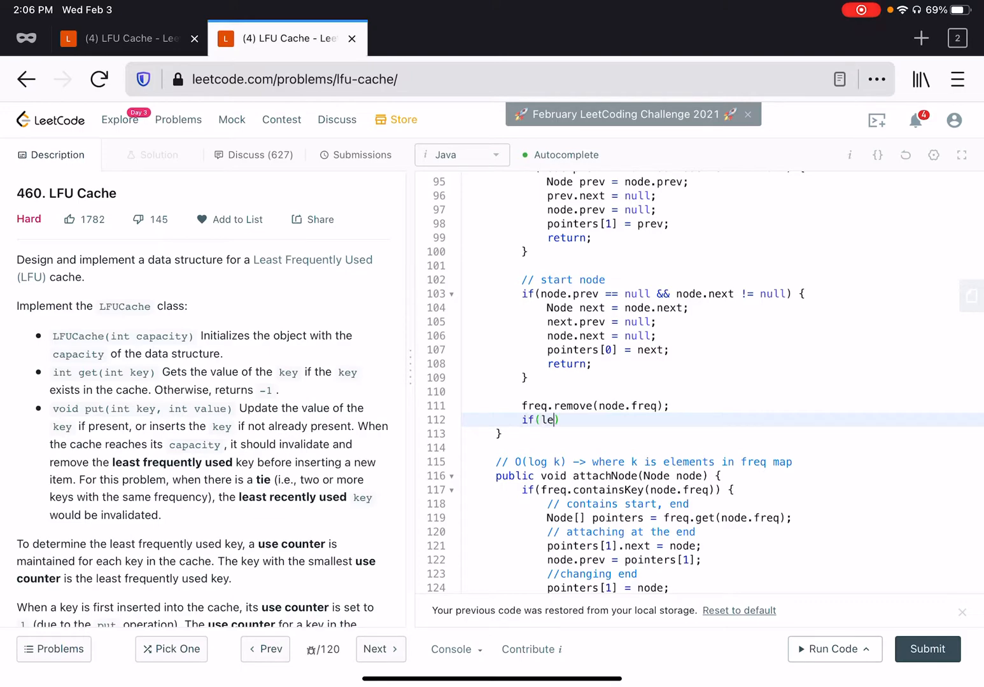
text(astFreq)
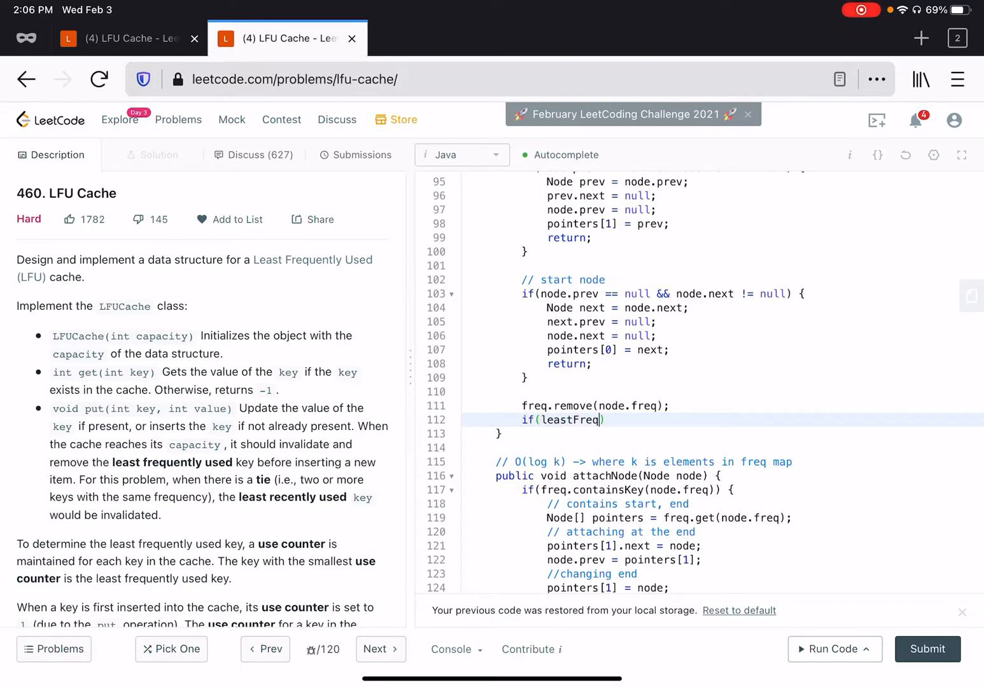
text(== node.f)
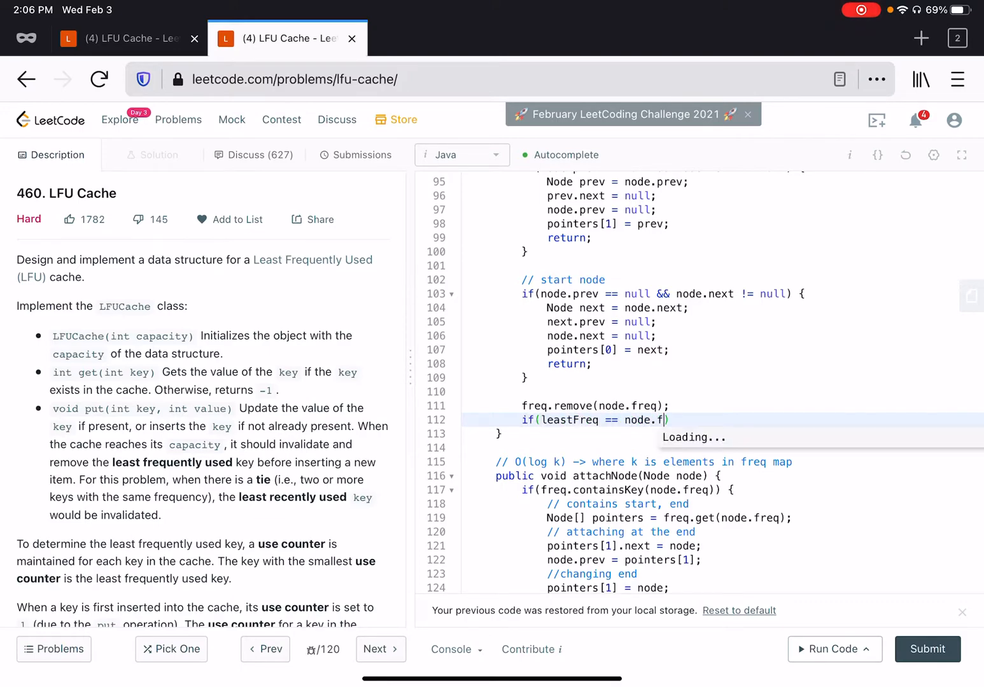
text(req)
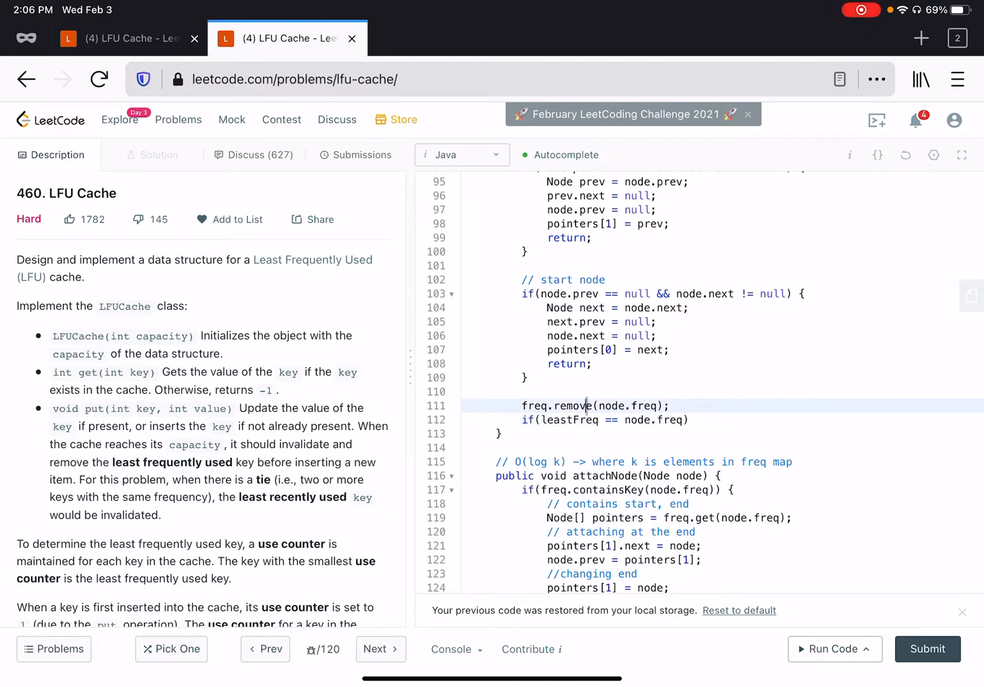
click(694, 420)
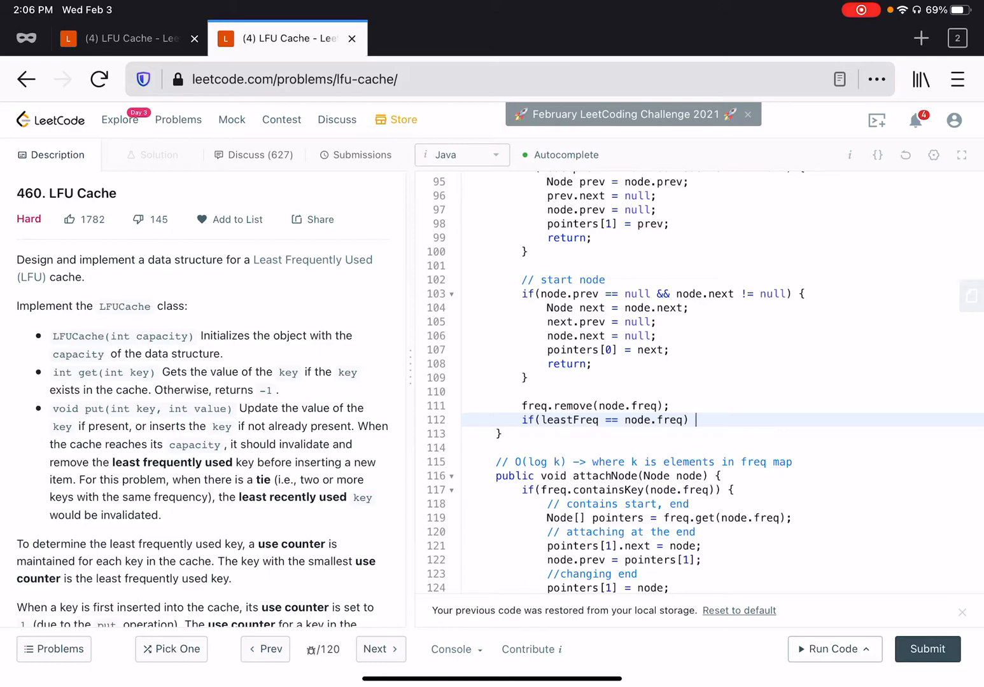
text(leastFre)
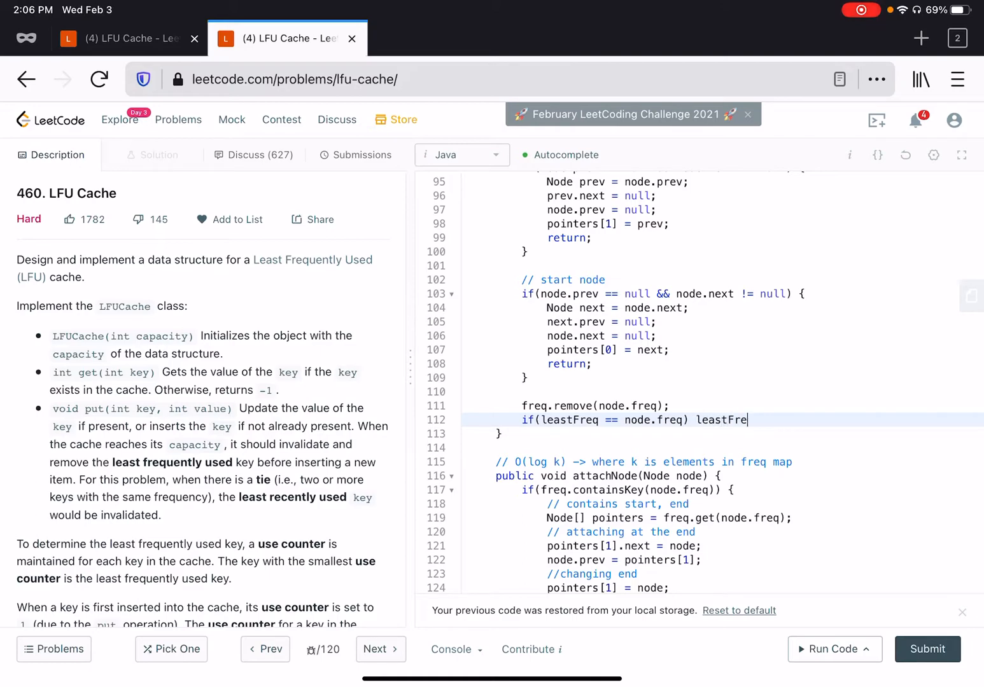
text(q++)
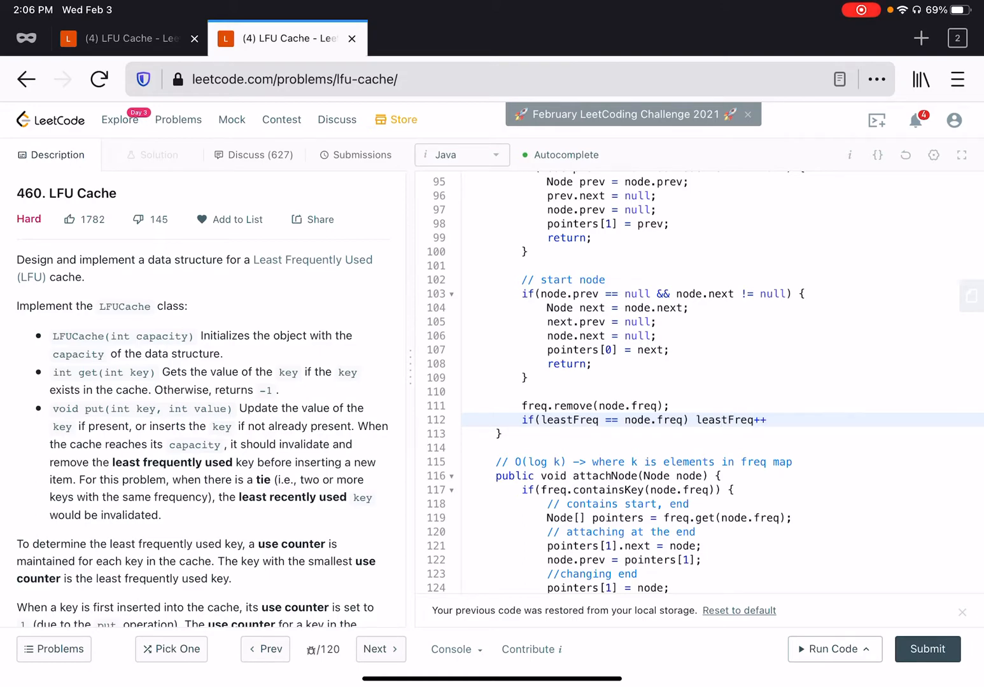
scroll(up, 3)
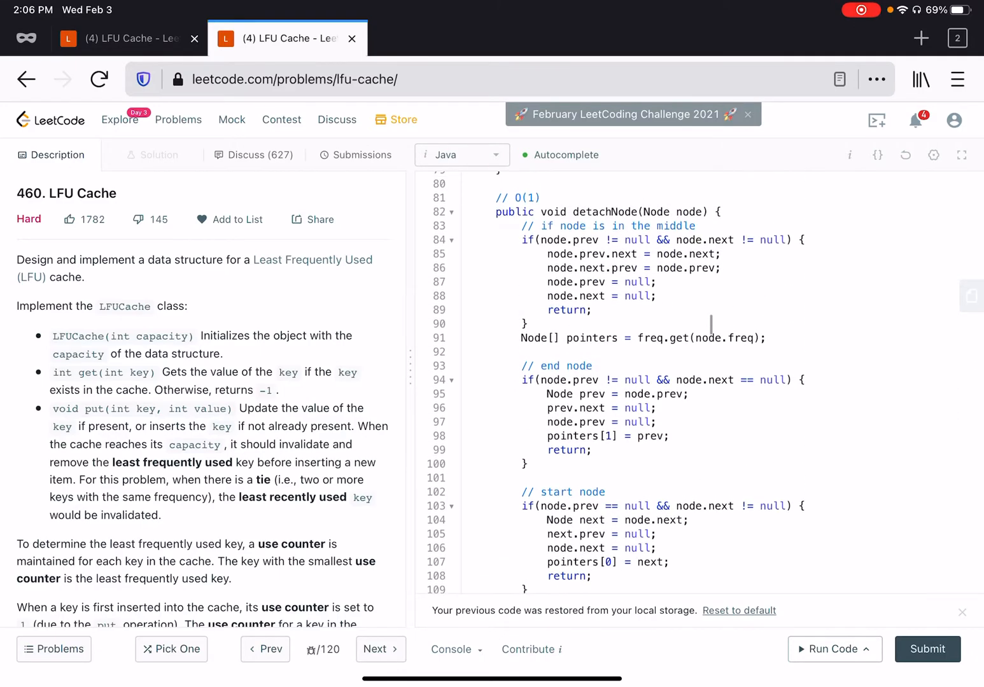
- Scroll through invalidateLFU, dropping the blank line after the freq.isEmpty() check
scroll(up, 3)
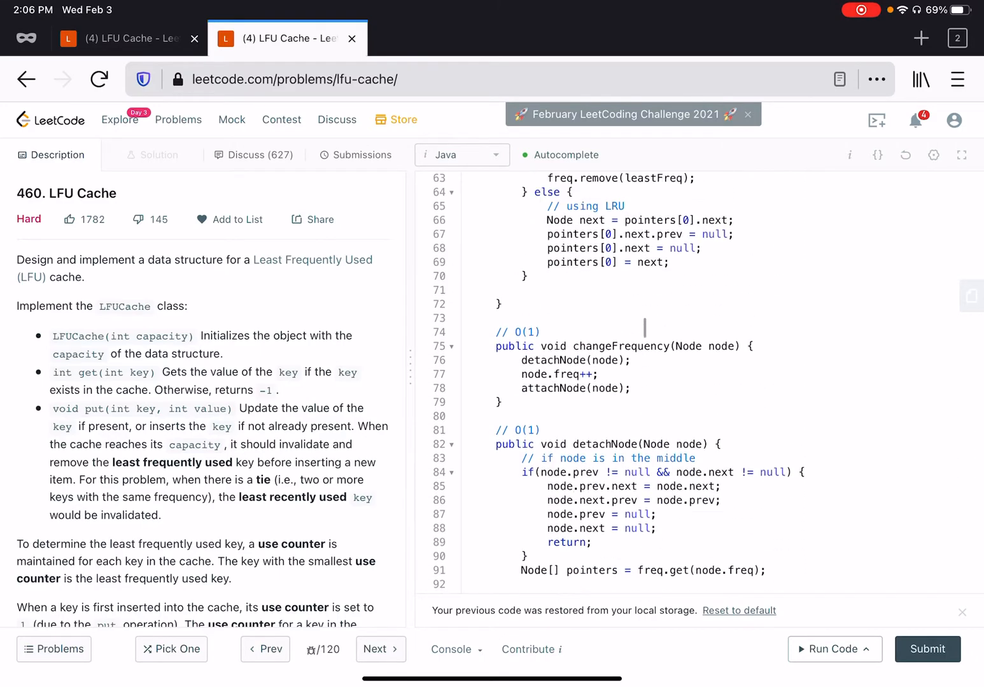
scroll(up, 3)
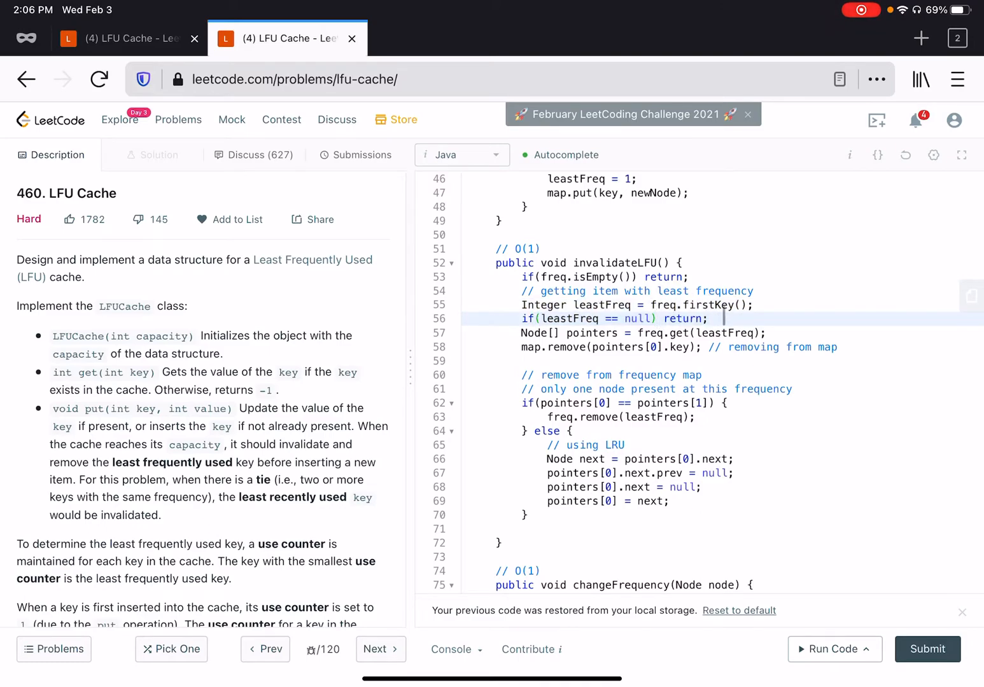
scroll(up, 3)
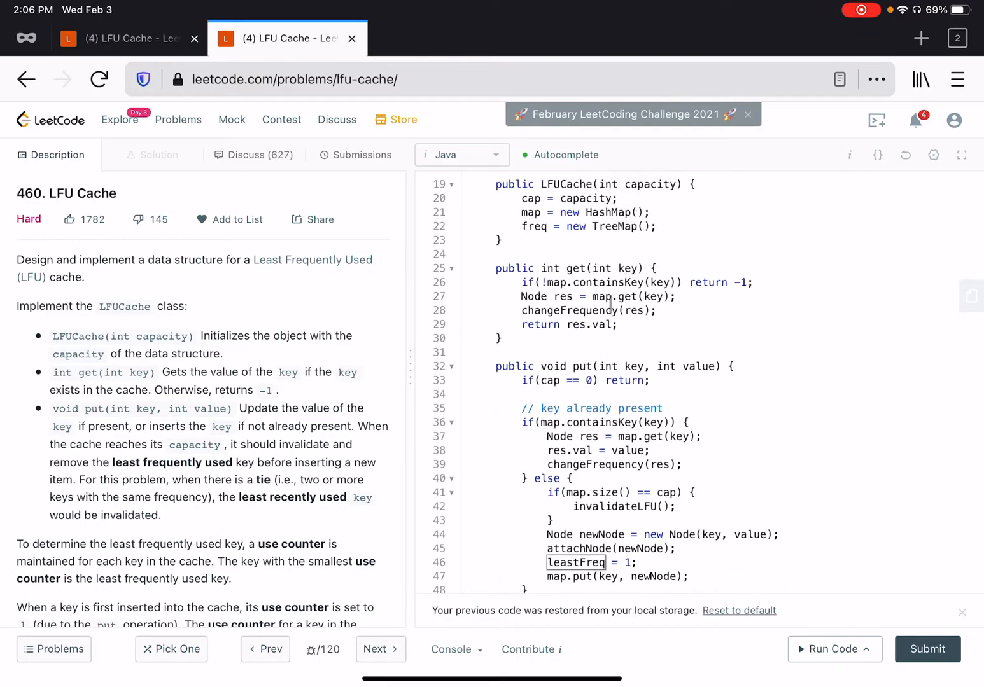
scroll(down, 3)
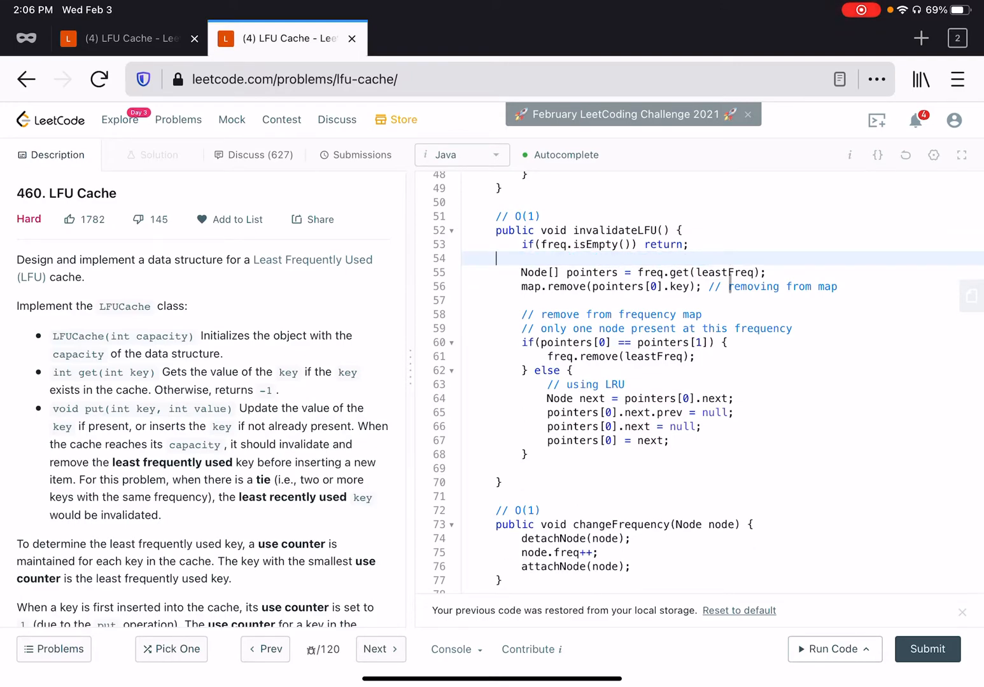
scroll(down, 3)
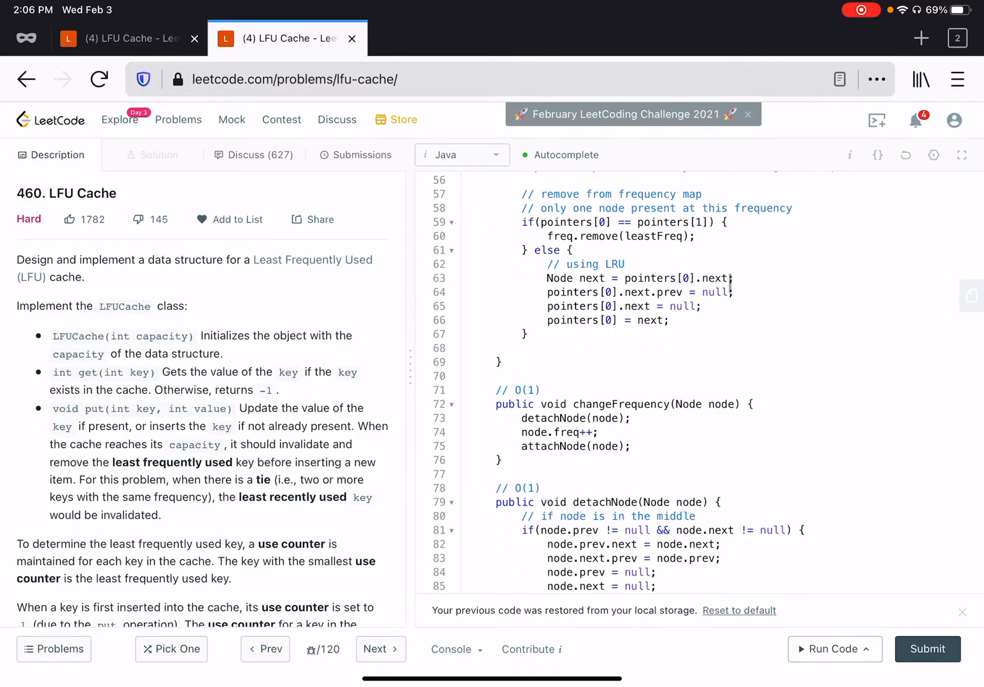
scroll(up, 3)
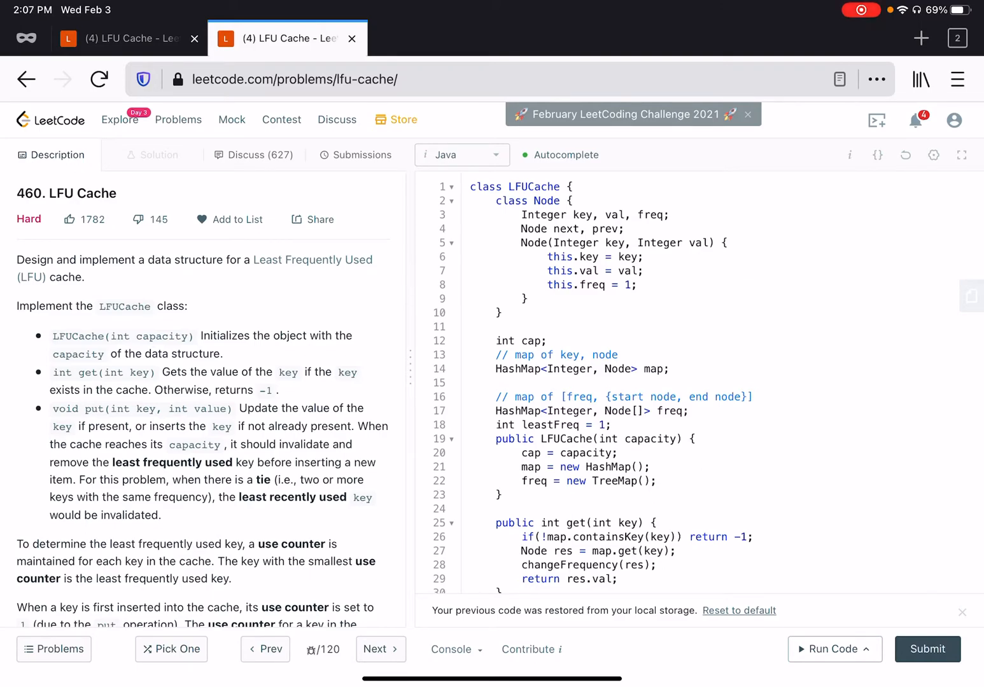
scroll(down, 3)
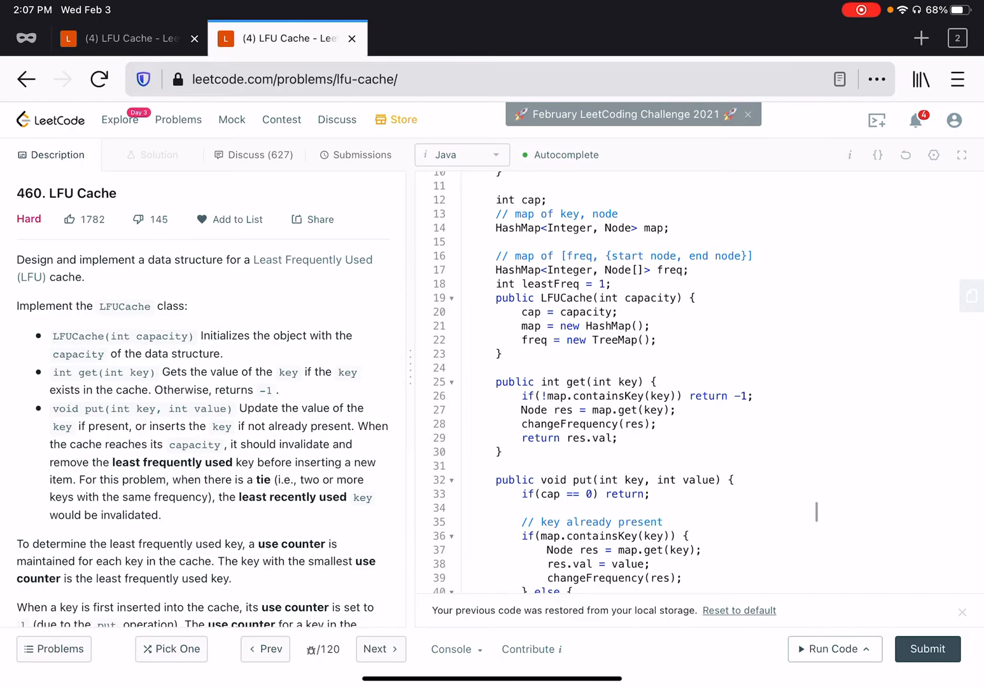
scroll(down, 3)
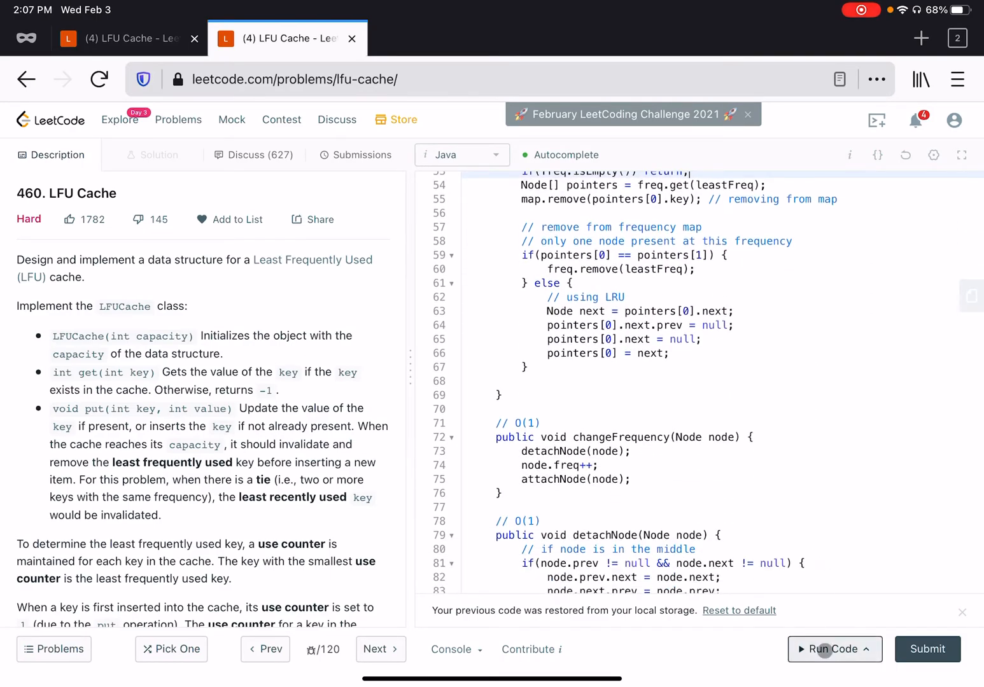
- Run the code and fix the compile error by creating freq with new HashMap() instead of TreeMap
click(831, 649)
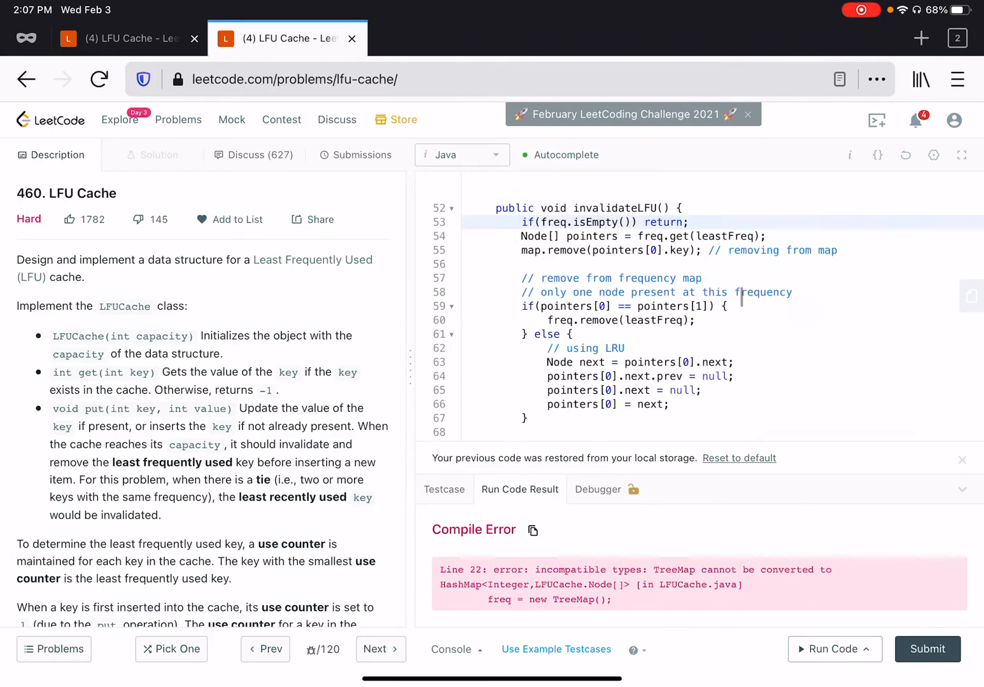
scroll(up, 3)
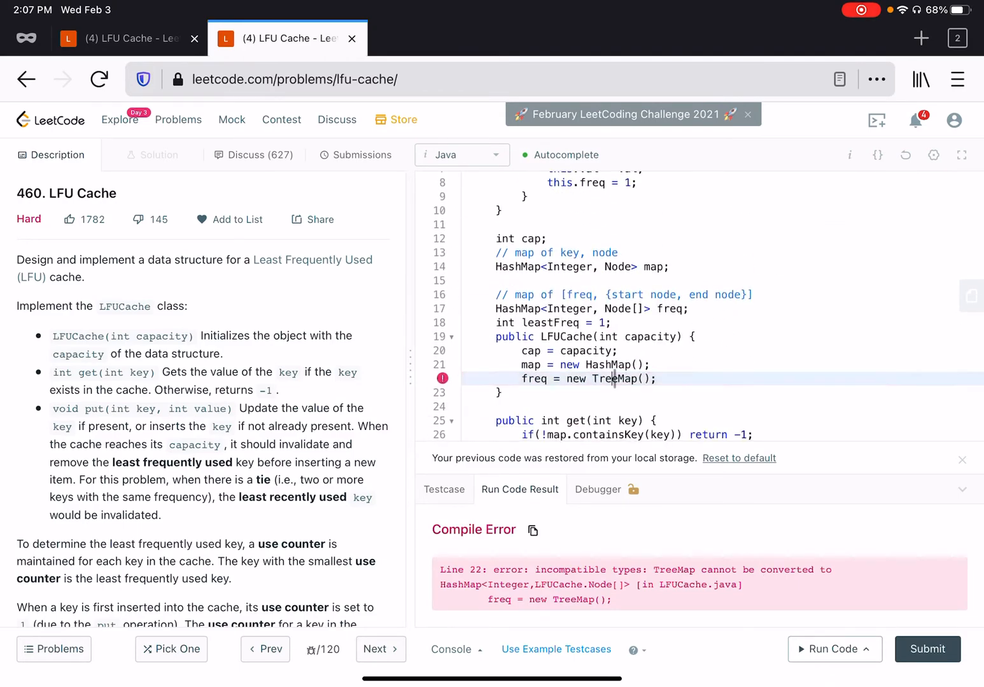
text(HashMap)
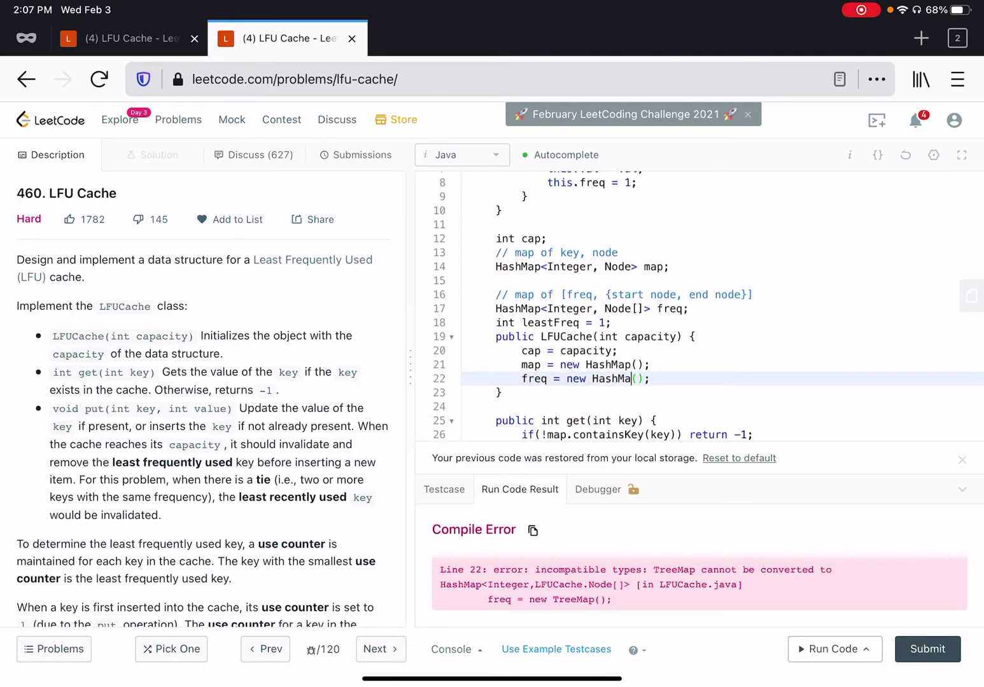
- Review the corrected solution down to the bottom and submit it for judging
scroll(down, 3)
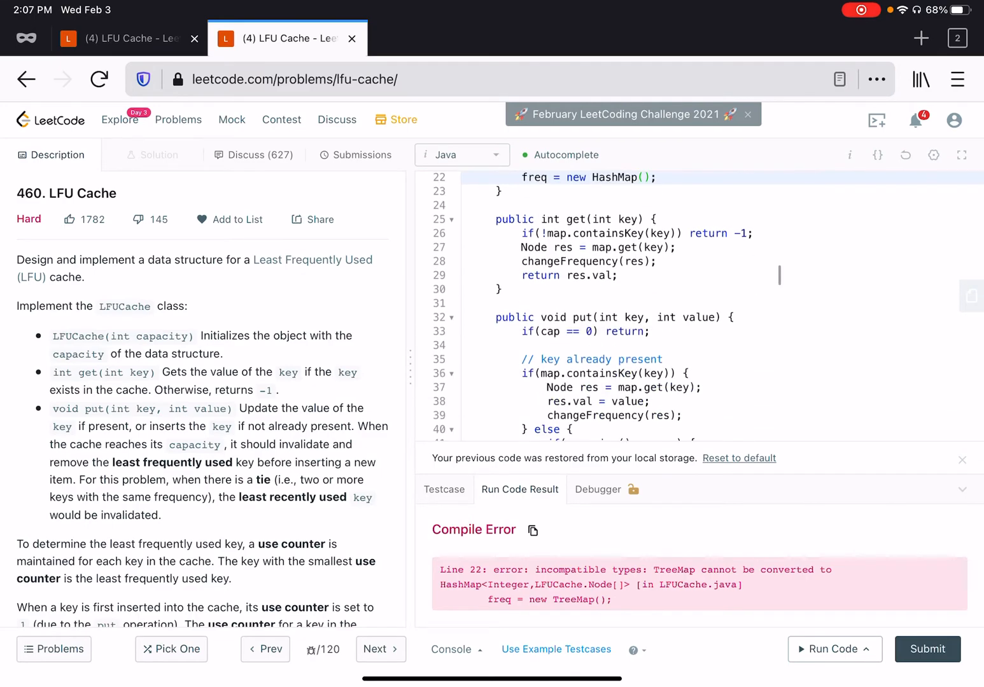
scroll(down, 3)
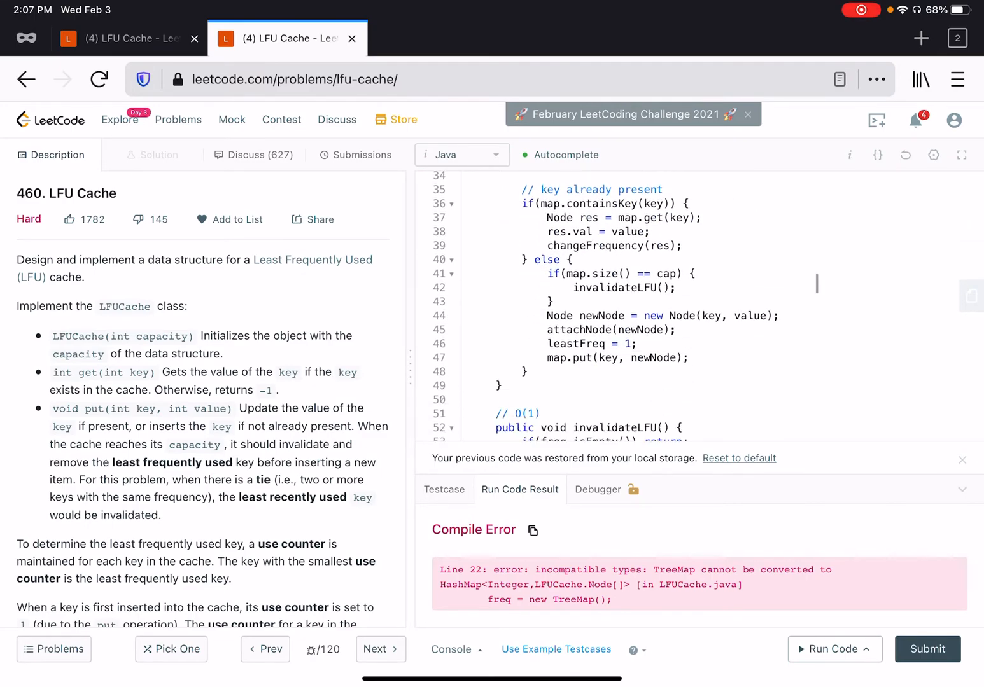
scroll(down, 3)
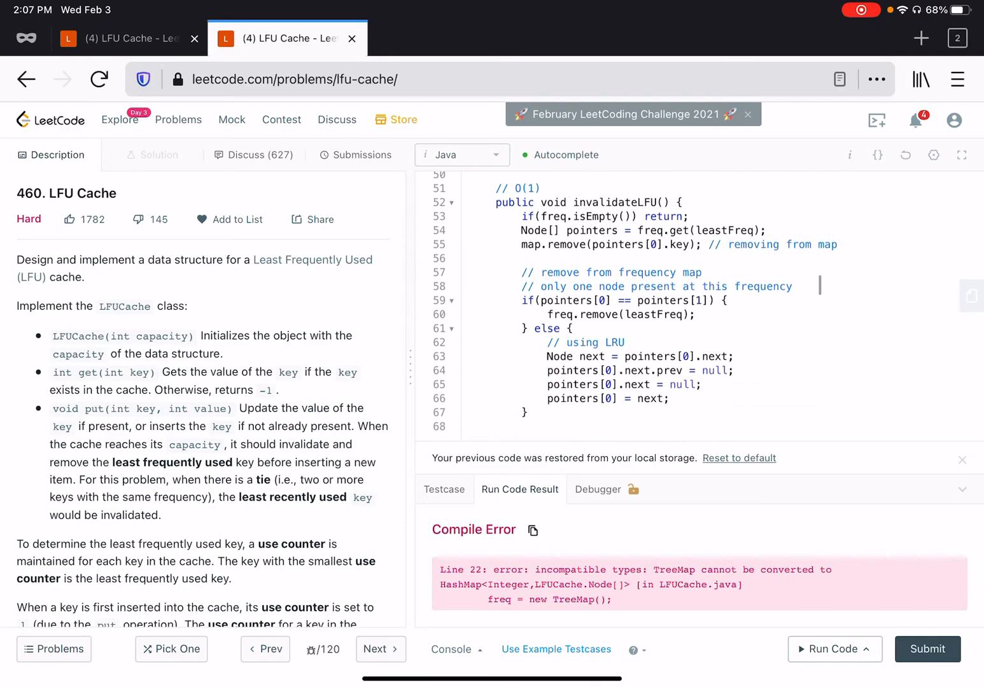
scroll(down, 3)
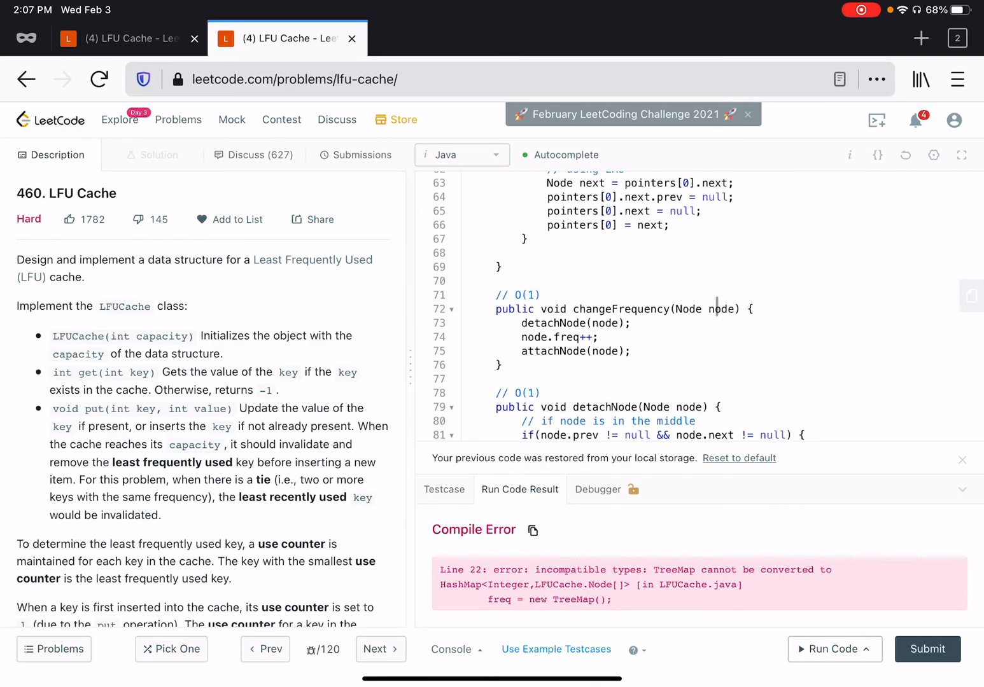
scroll(down, 3)
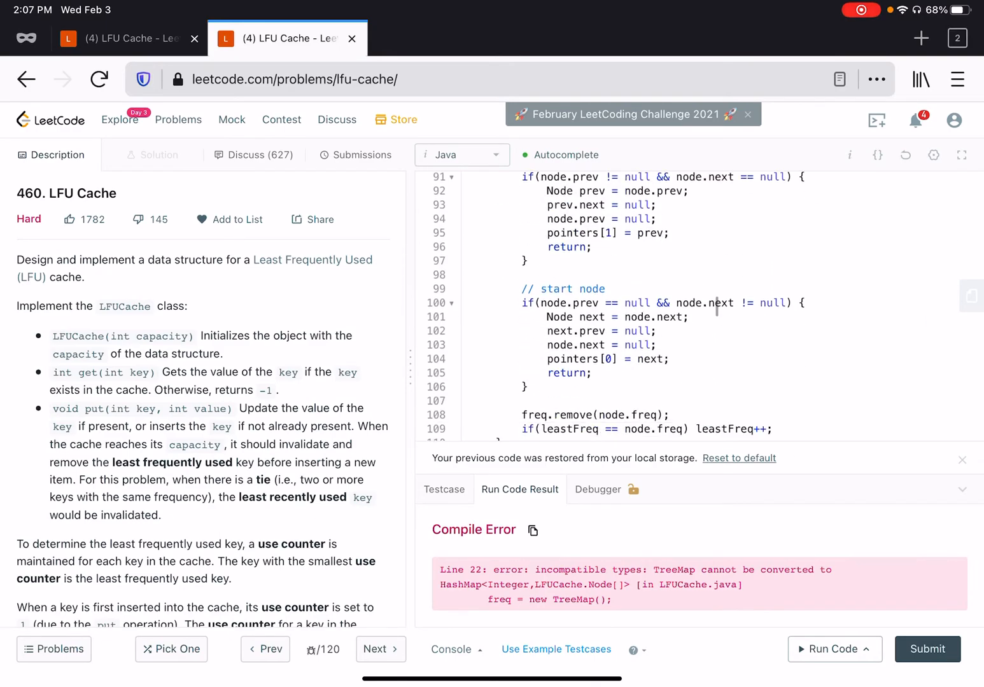
scroll(down, 3)
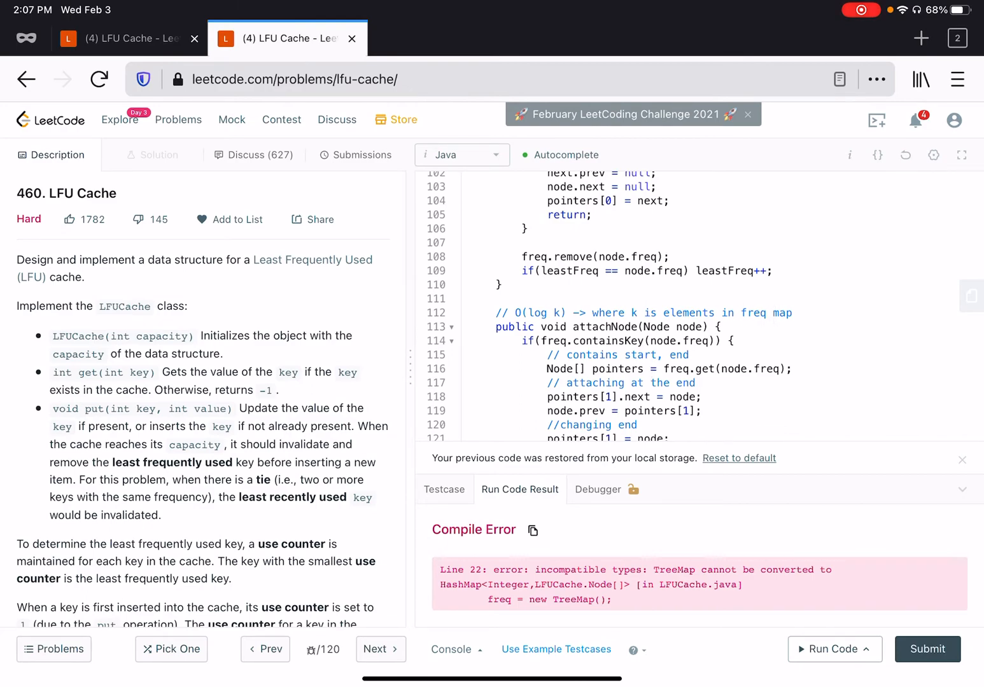
scroll(down, 3)
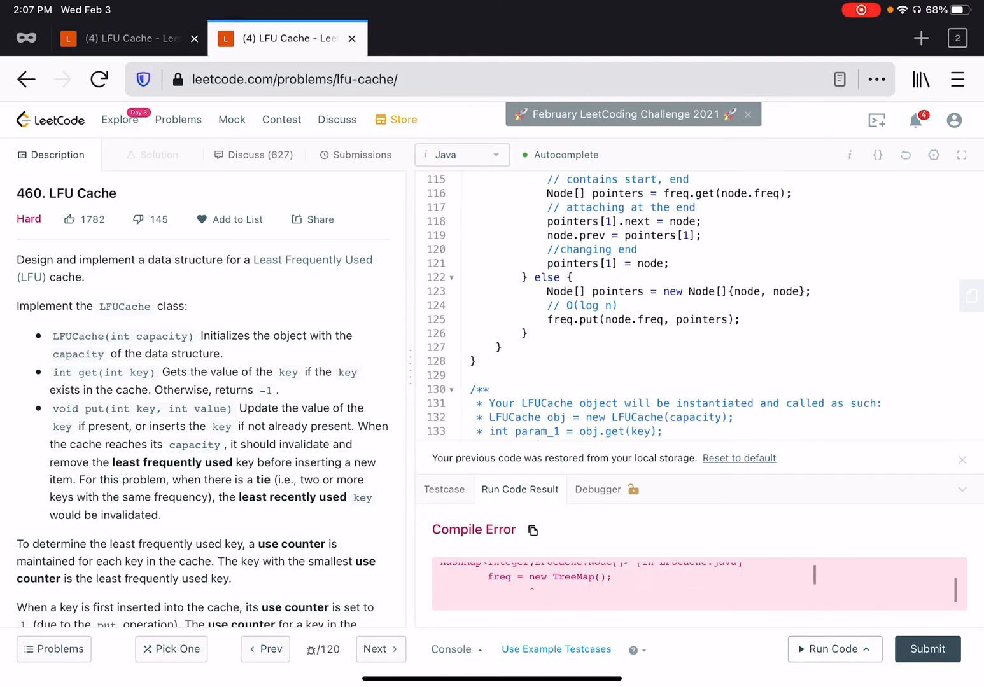
click(830, 648)
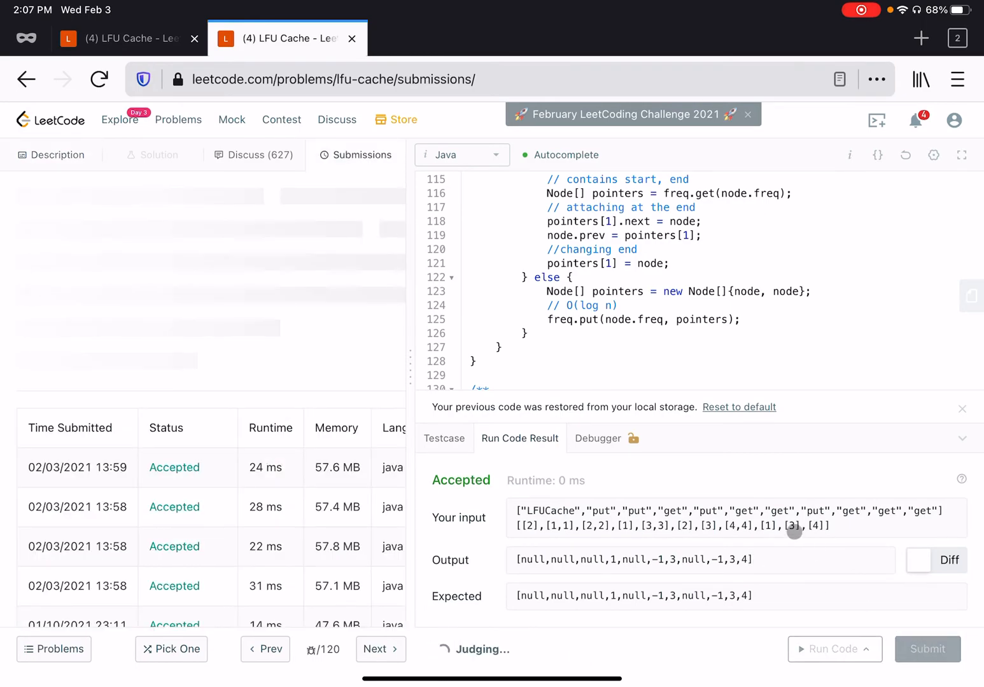
- View the Success result at 26 ms and 57.4 MB, then scroll back to the top of the class
click(926, 648)
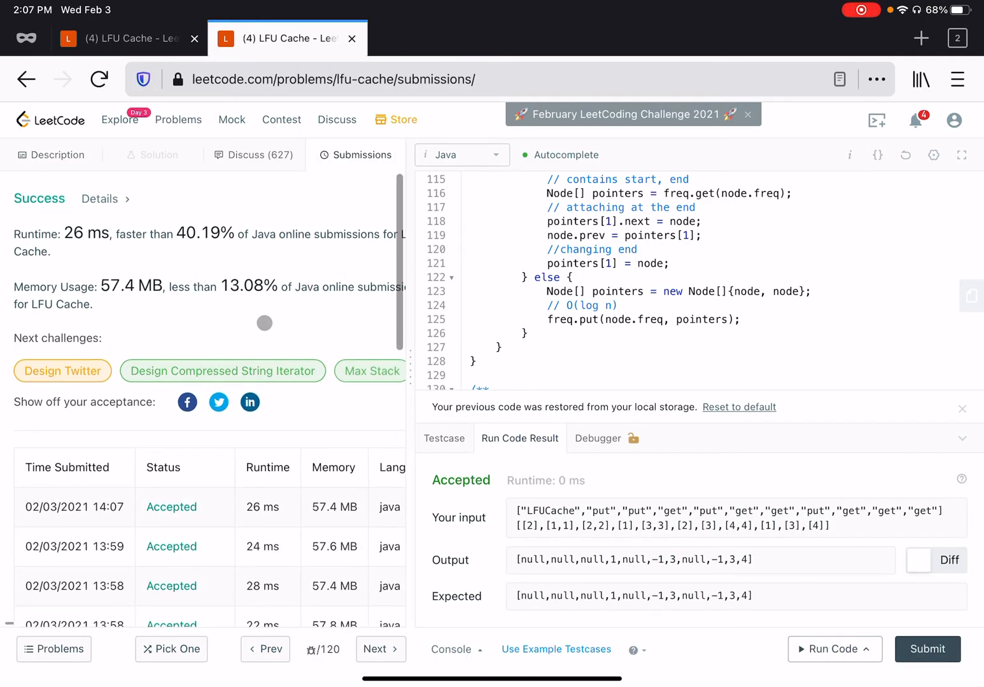
scroll(up, 3)
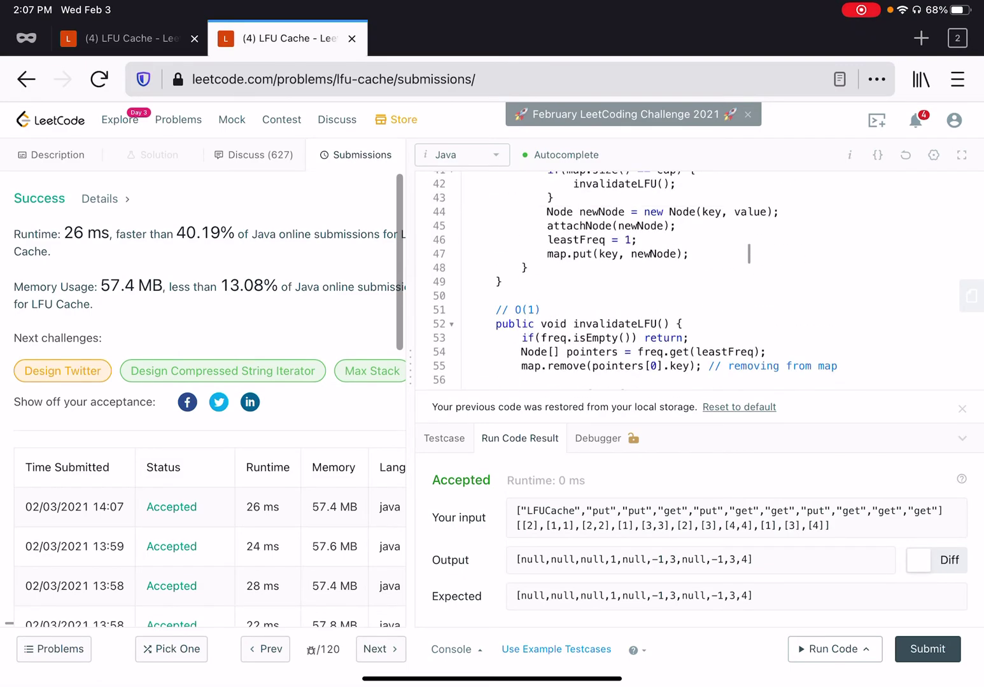
scroll(up, 3)
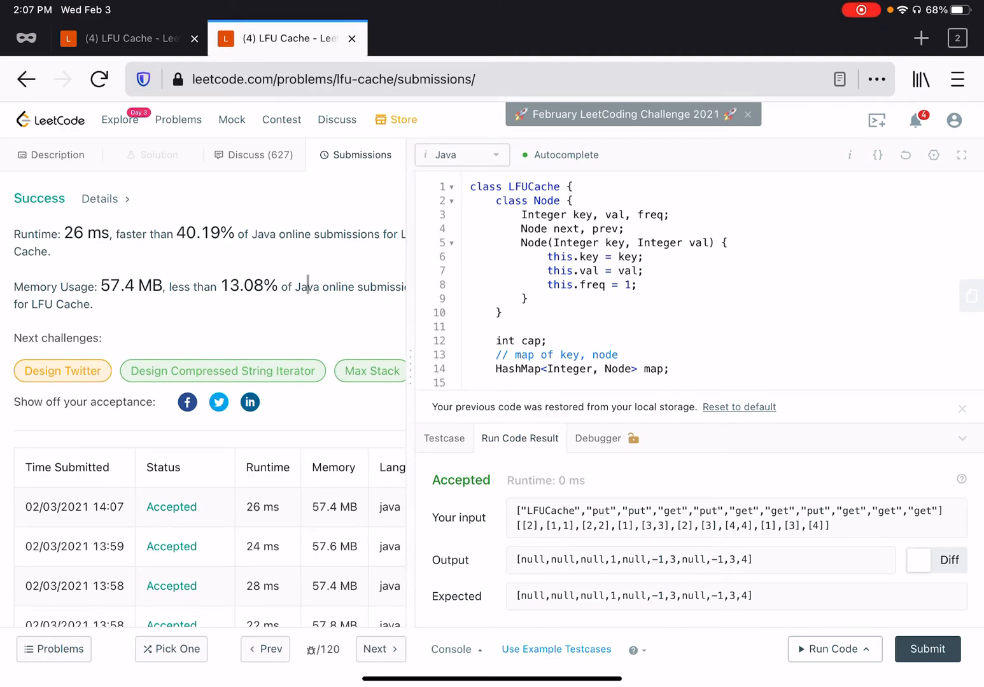
scroll(up, 3)
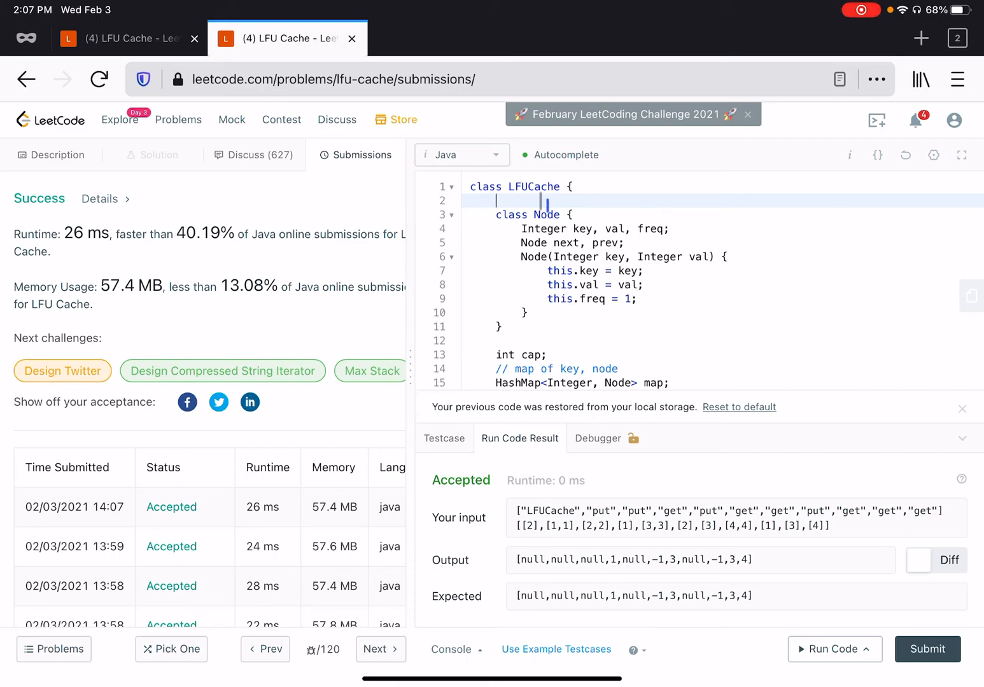
- Add an '//O(1)' comment after 'class LFUCache {' and return to the Description view
text(//O(!)
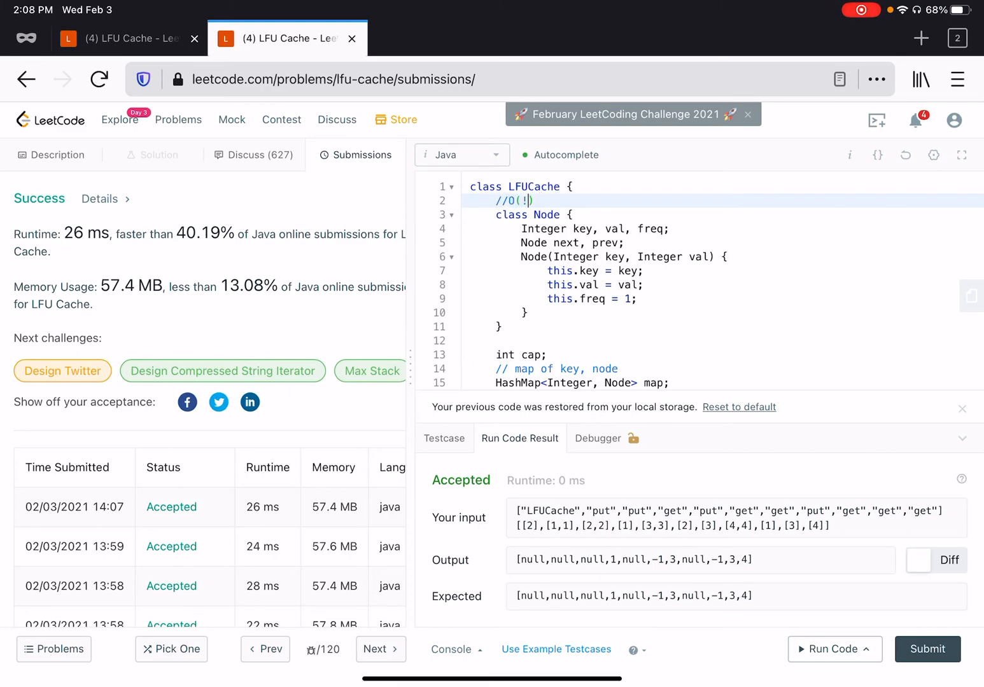
text(1))
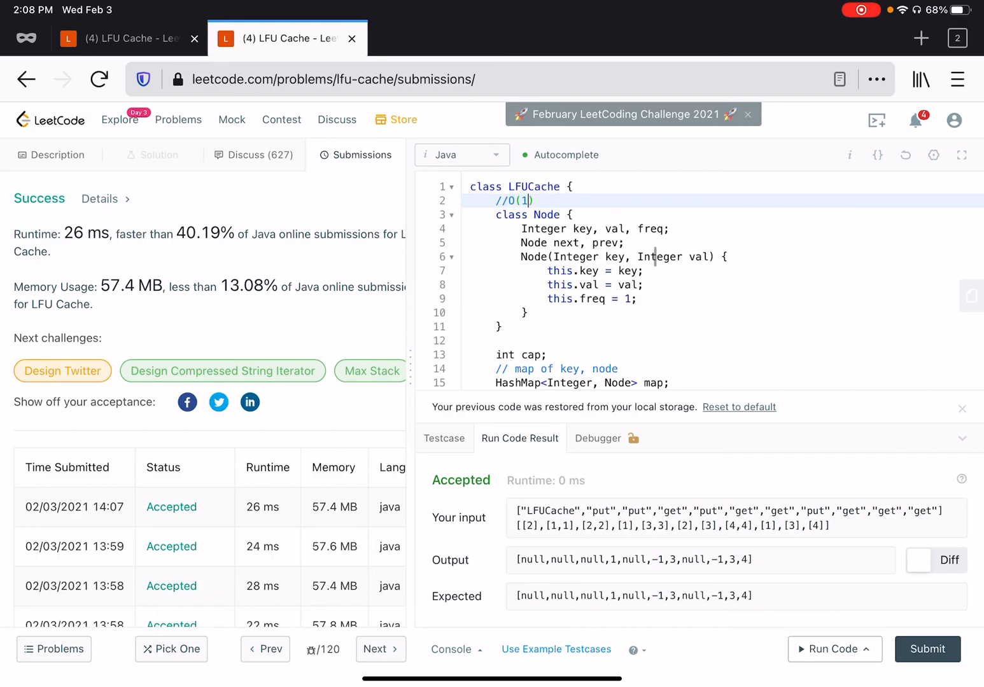
scroll(down, 3)
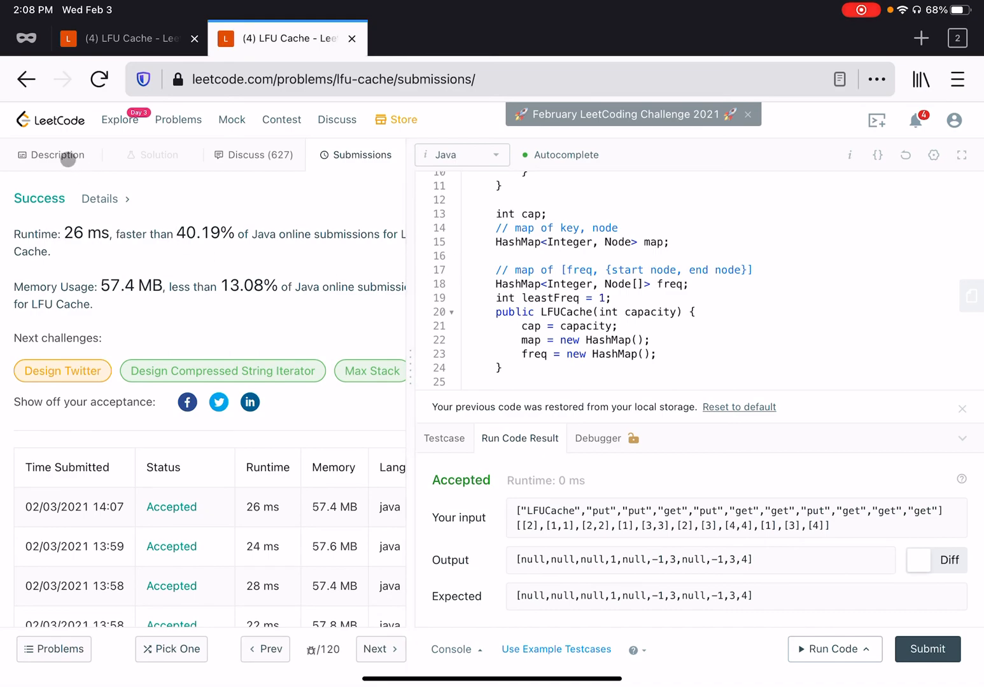
click(51, 156)
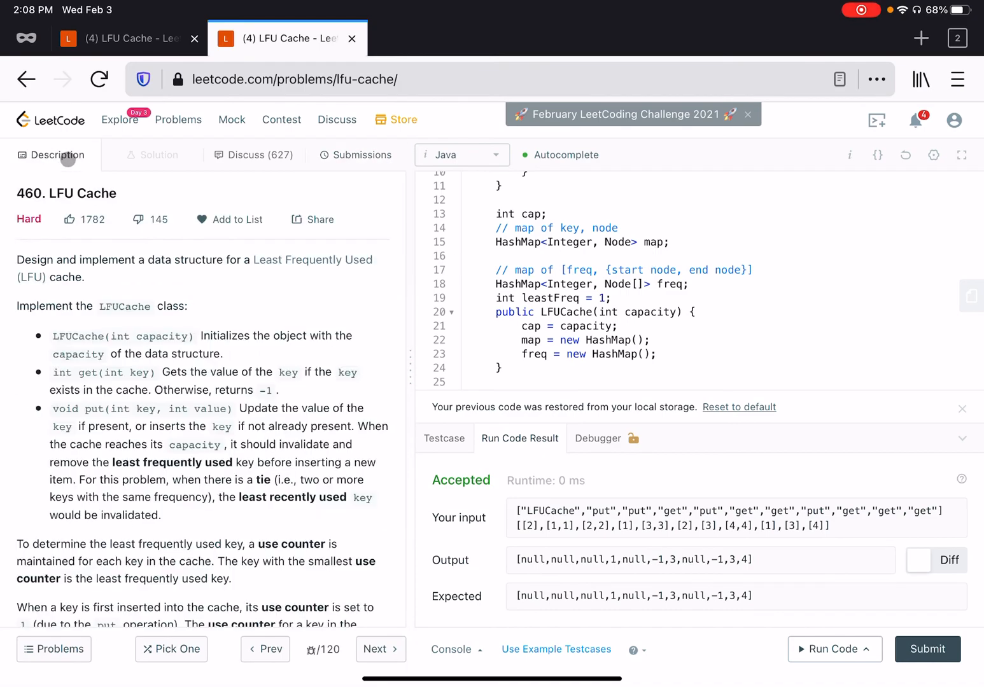